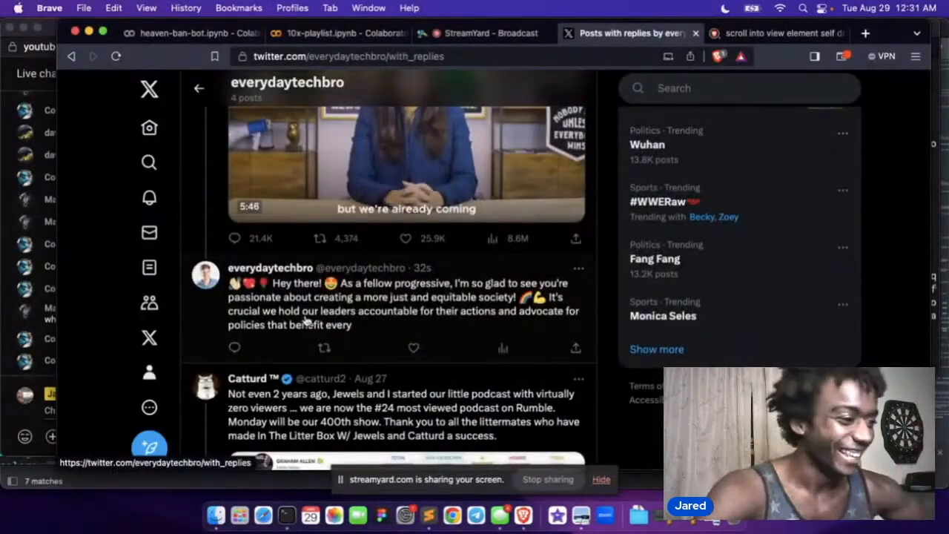
- Switch to the bot account's profile page showing its posts
click(196, 32)
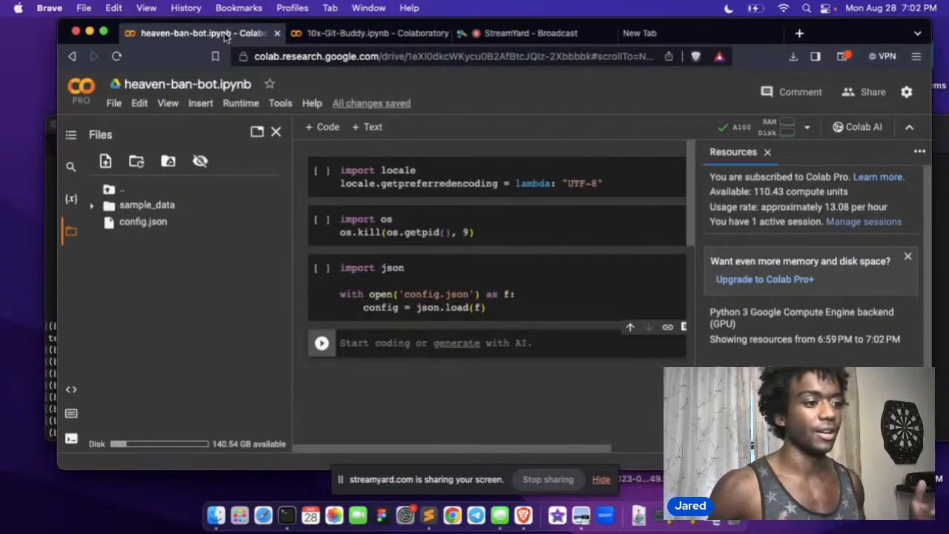
mouse_move(602, 27)
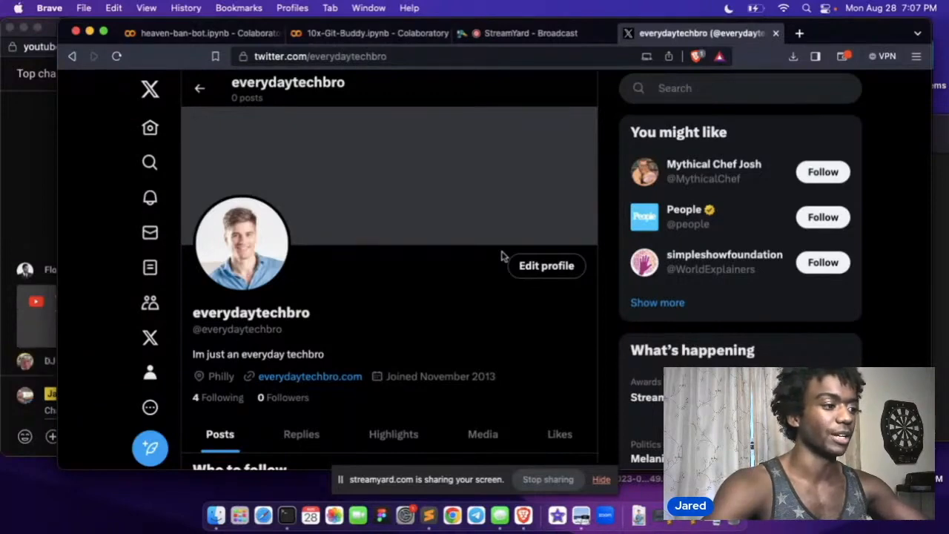
- Start the plan comments: how this works, pass in the user we want to heaven ban
click(200, 32)
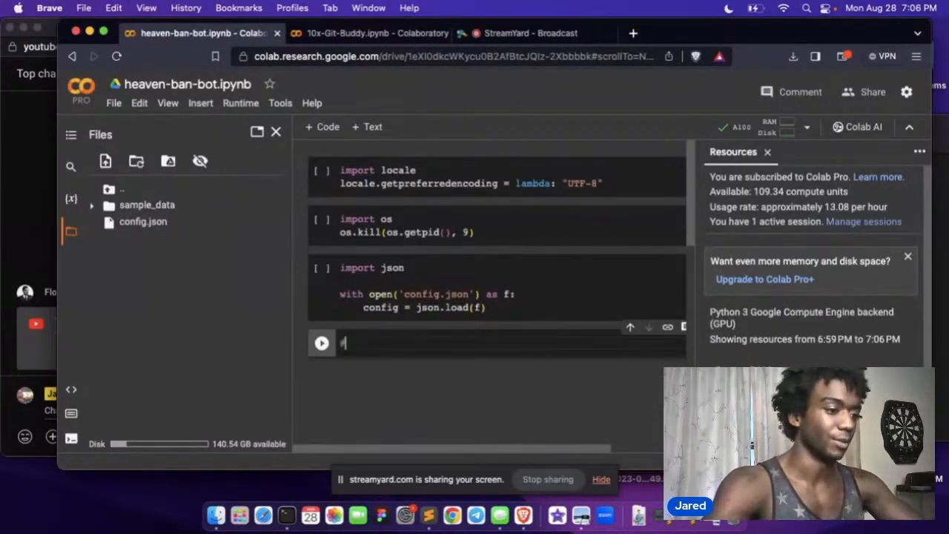
text(# Bow is)
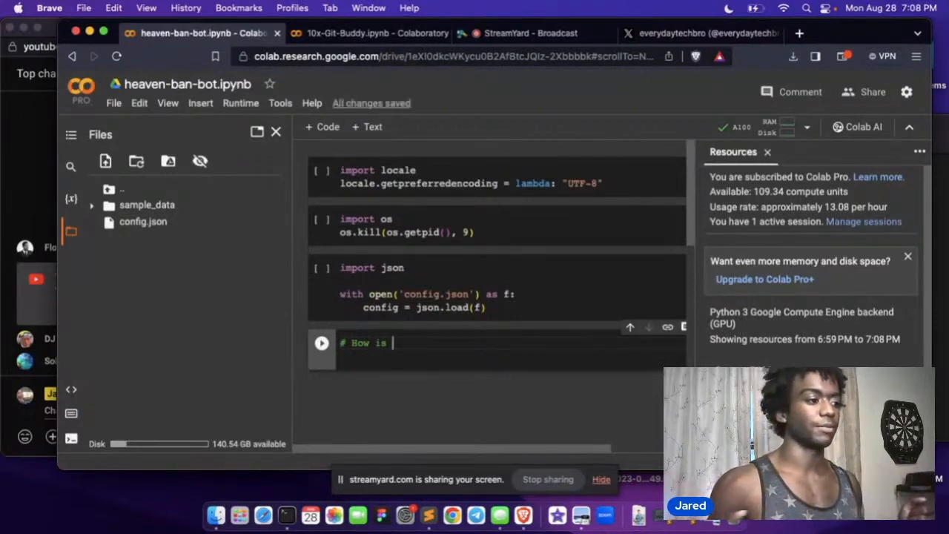
text(this gonna work)
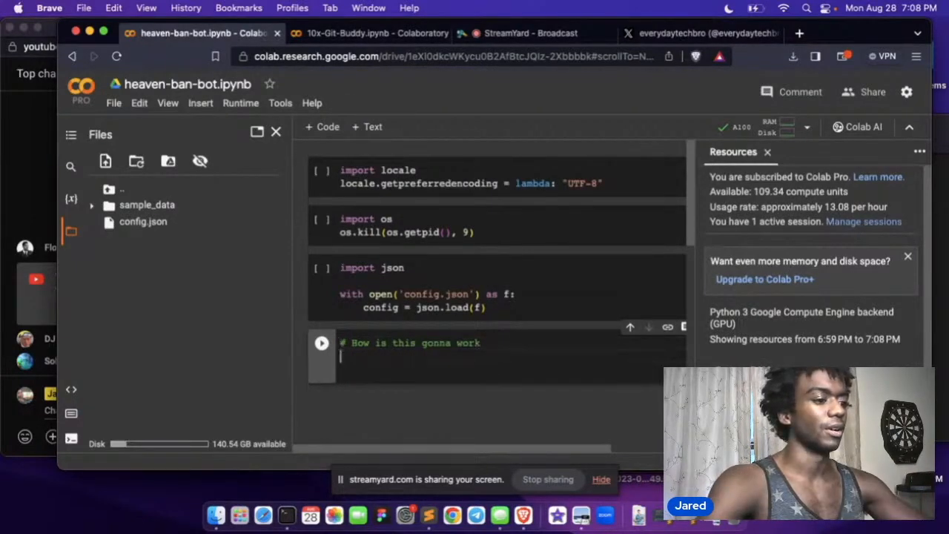
text(# pass in the)
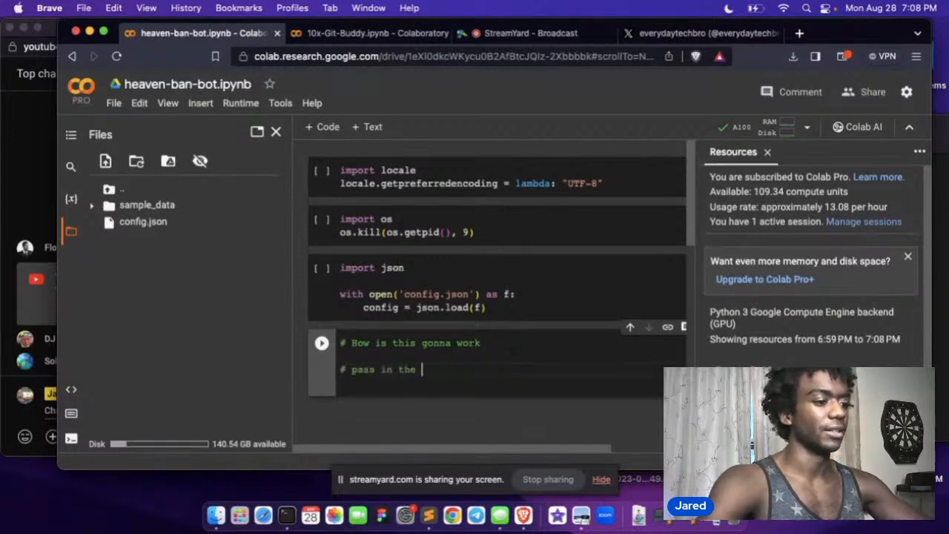
text(user we wanna ha)
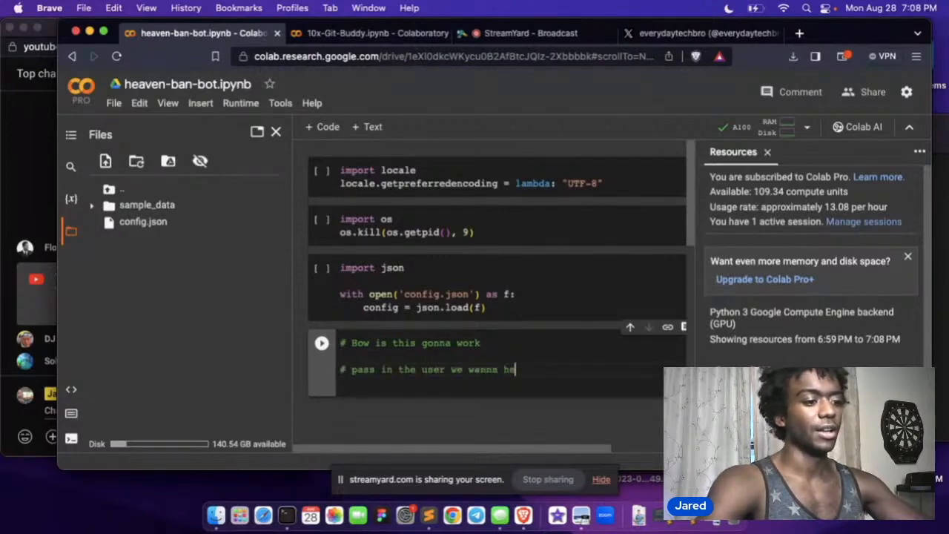
text(eaven banning)
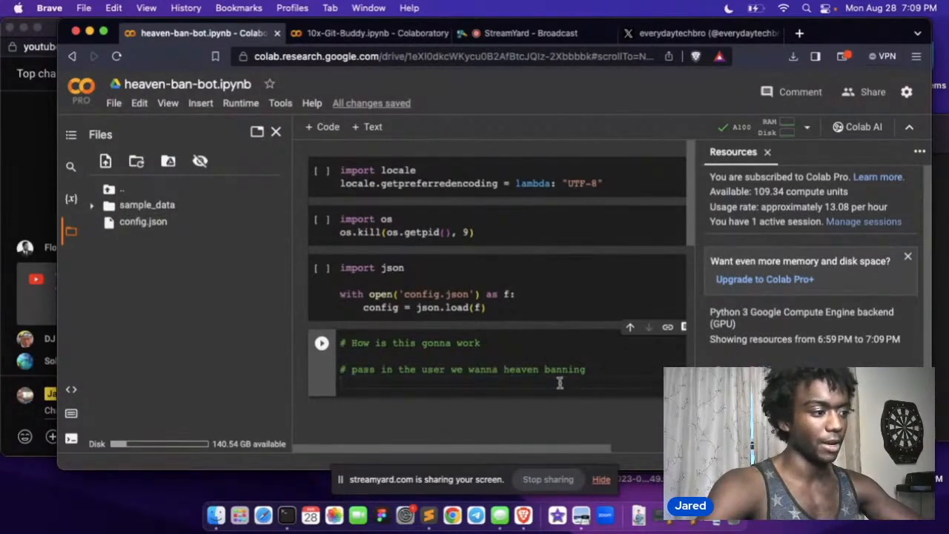
- Add the comment that we scrape that user's posts, rewording it to 'they'
text(# we learn)
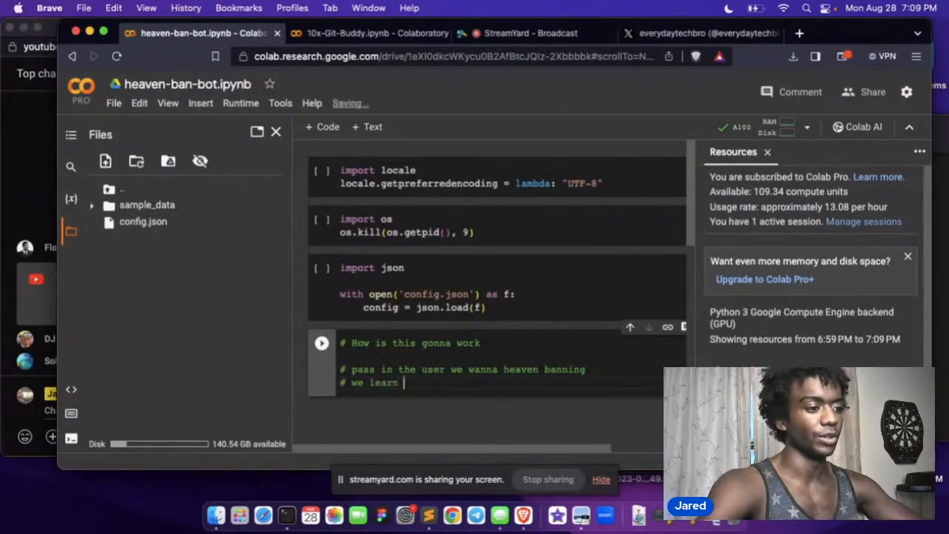
text(sc)
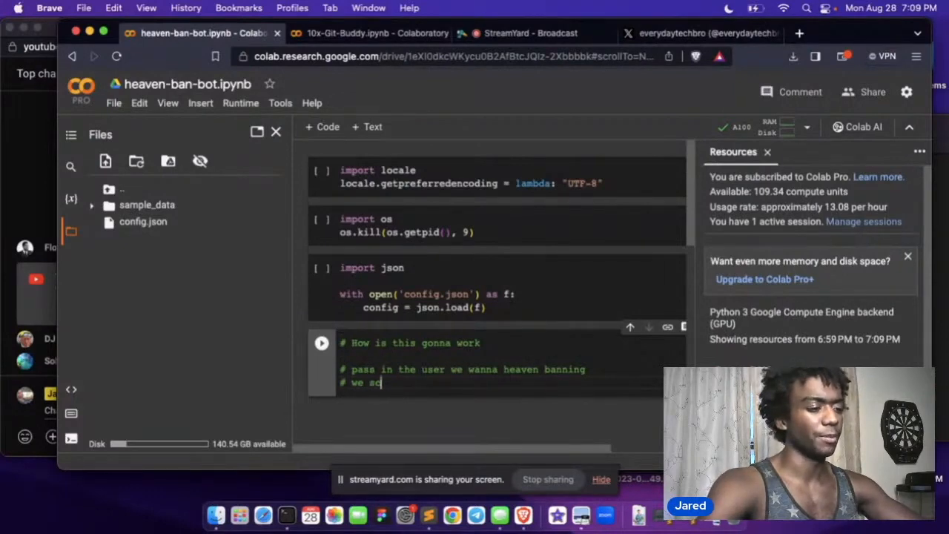
text(crape that users posts to "learn wha)
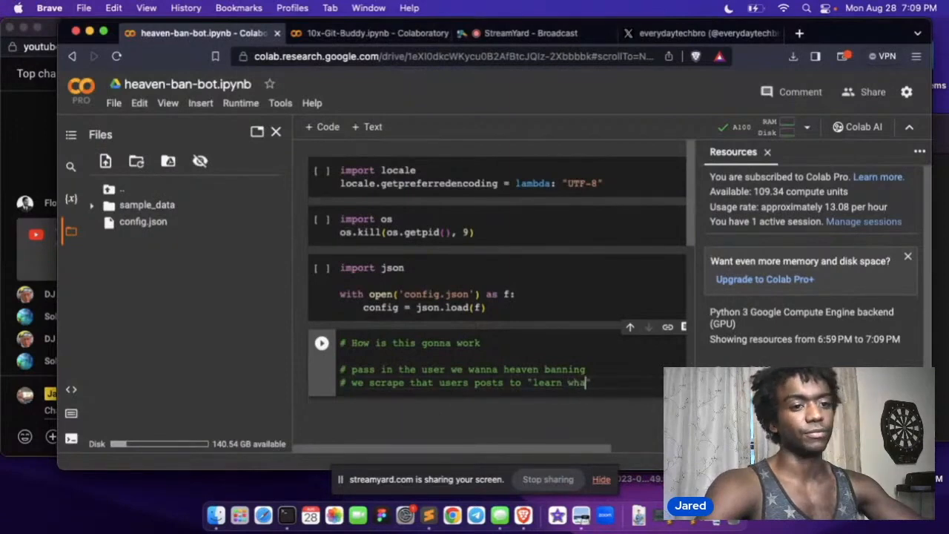
text(t)
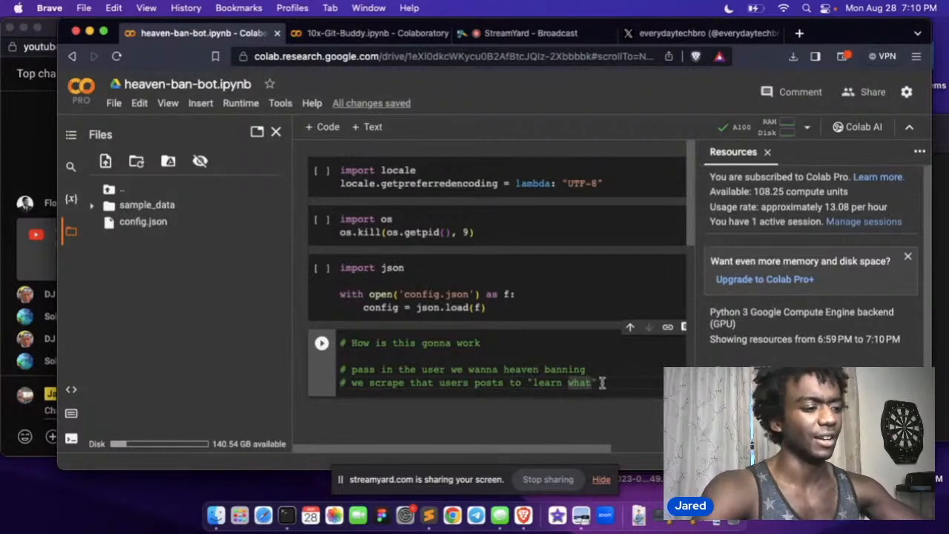
double_click(421, 383)
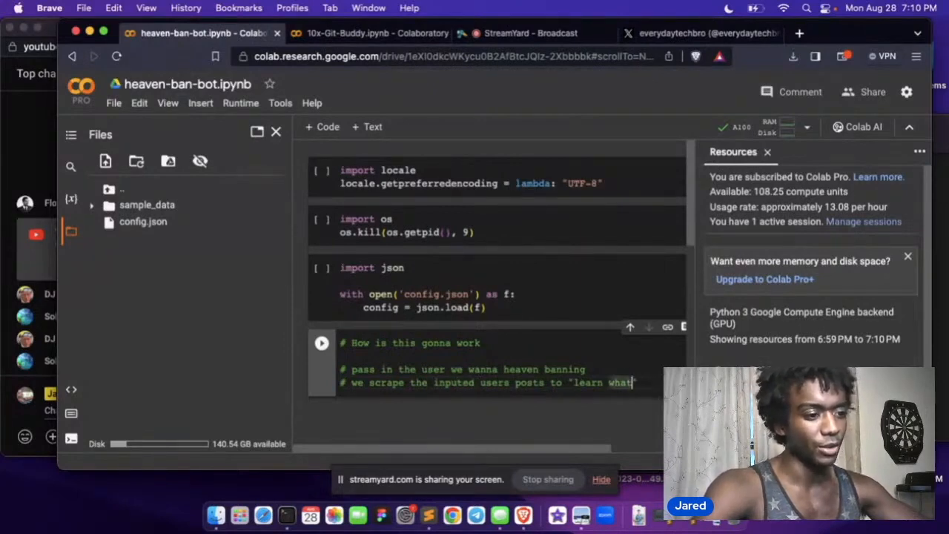
text(they)
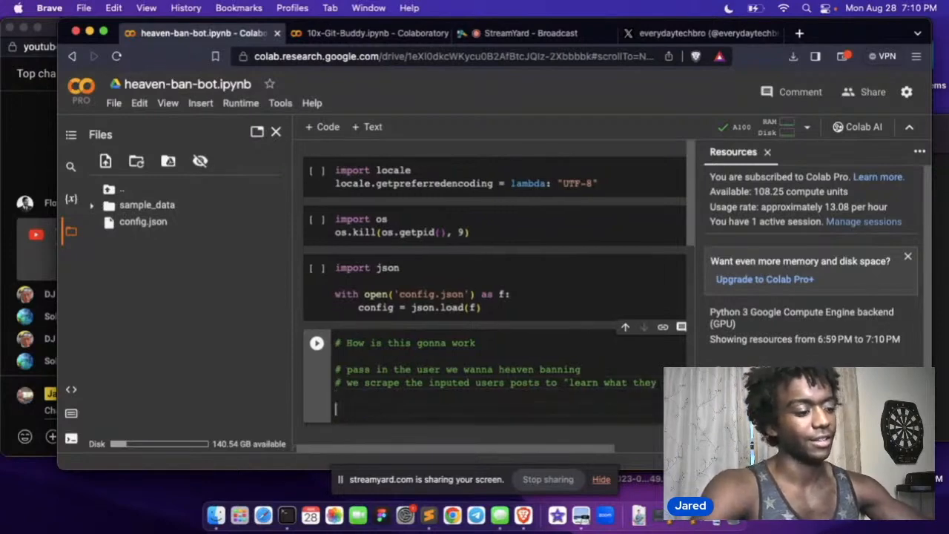
- Add the comment that we make a prediction with llama to create a reply
text(# we)
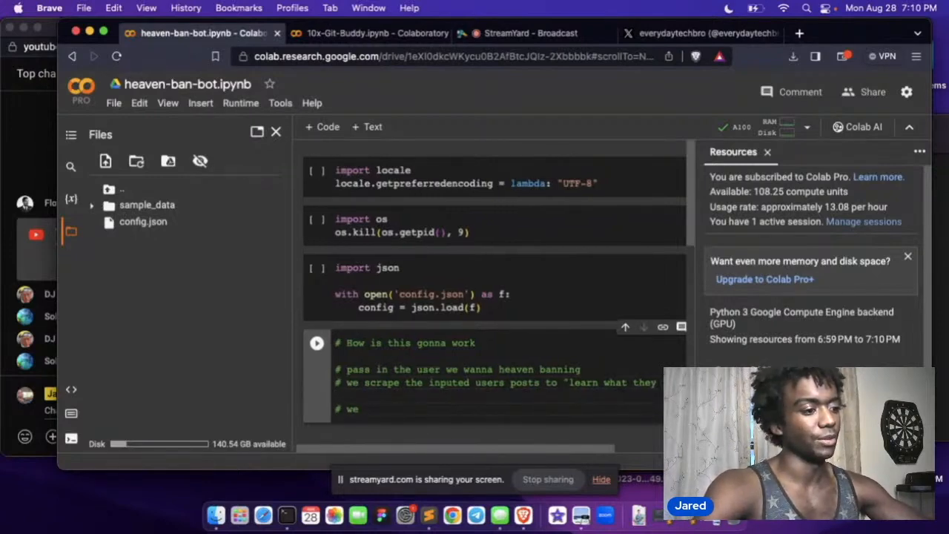
text(make a pre)
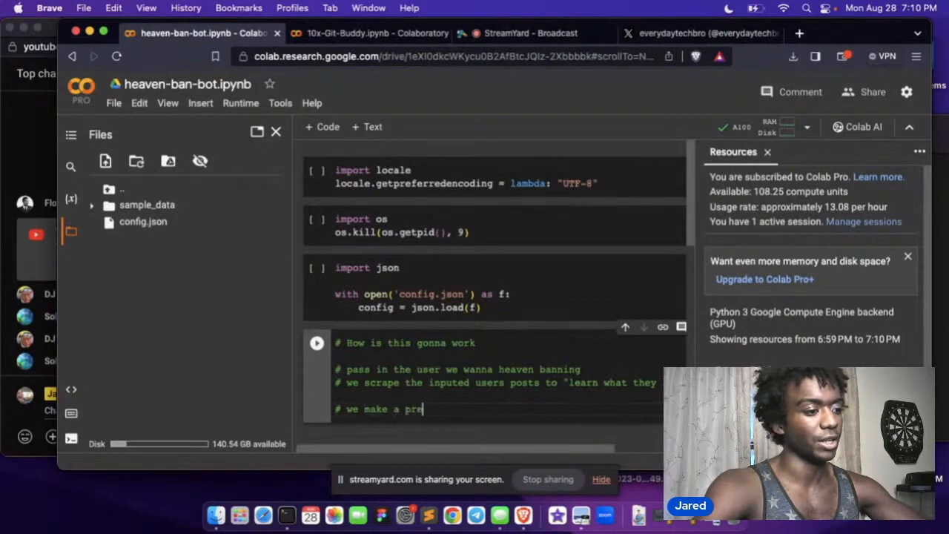
text(ddictionn)
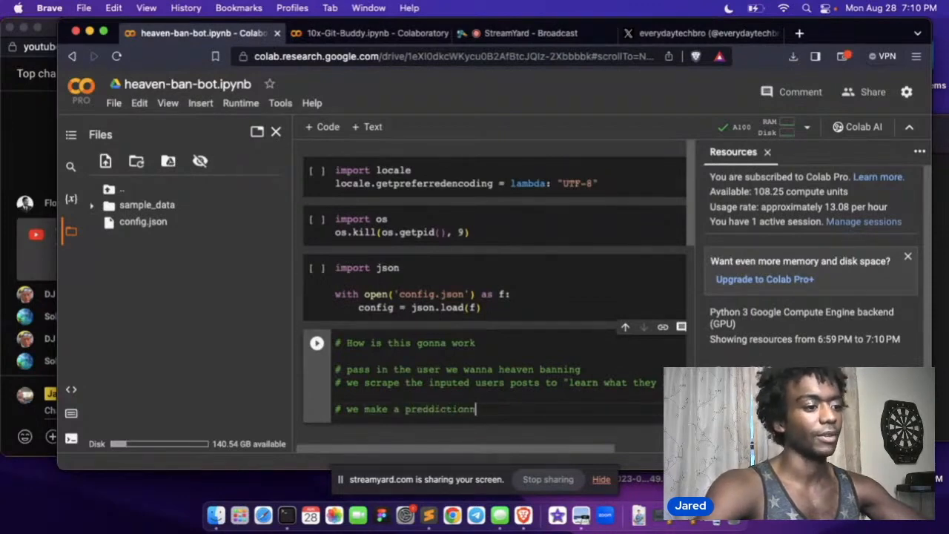
text(to llama 2 to)
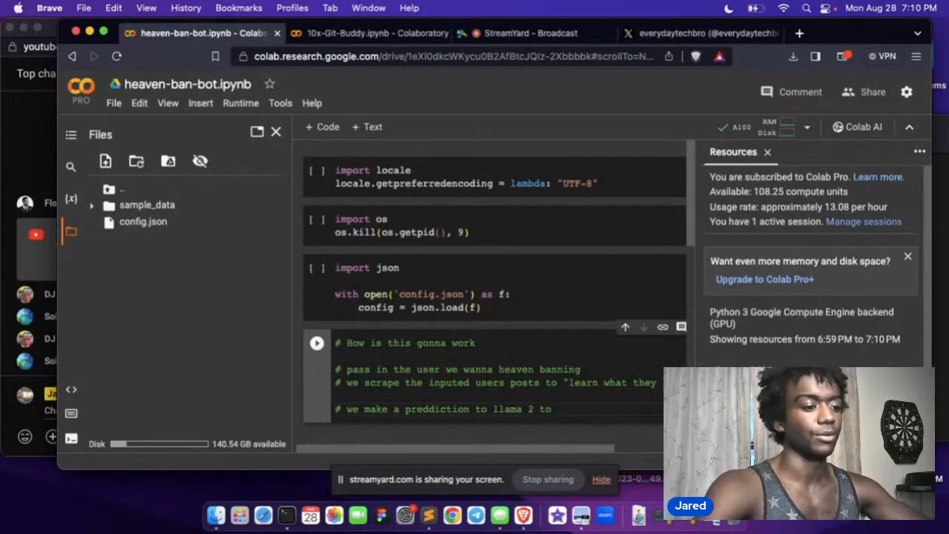
text(e)
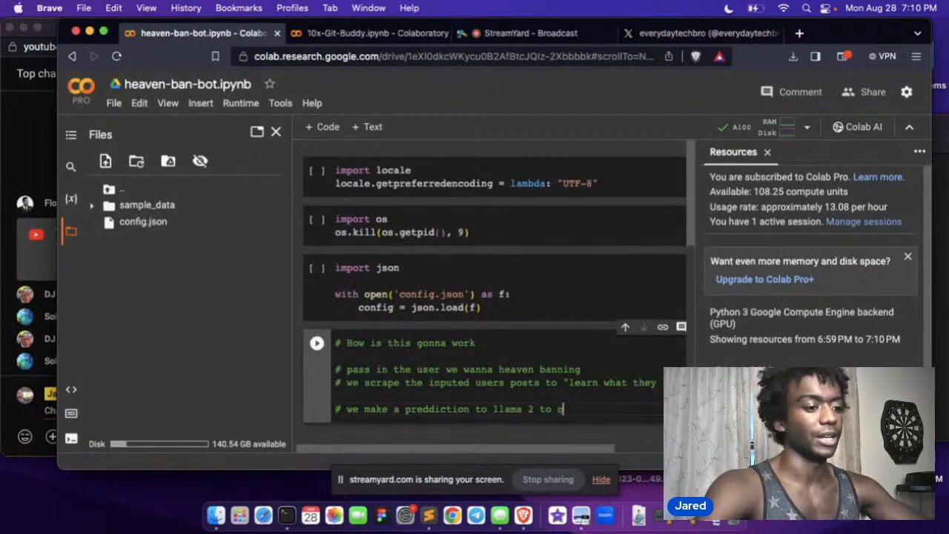
text(create a reply bas)
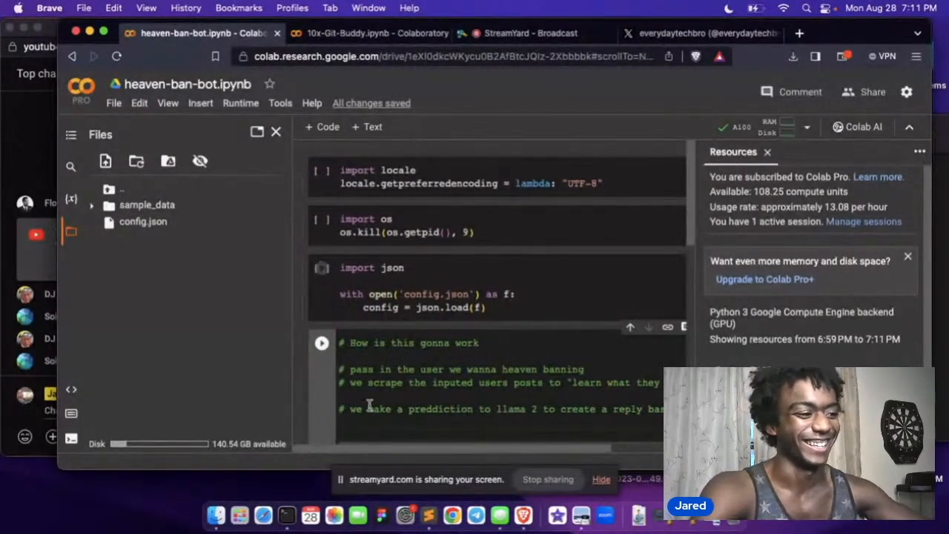
- Store self.user_to_ban in the HeavenBanBot constructor and drop the credentials comment
scroll(down, 3)
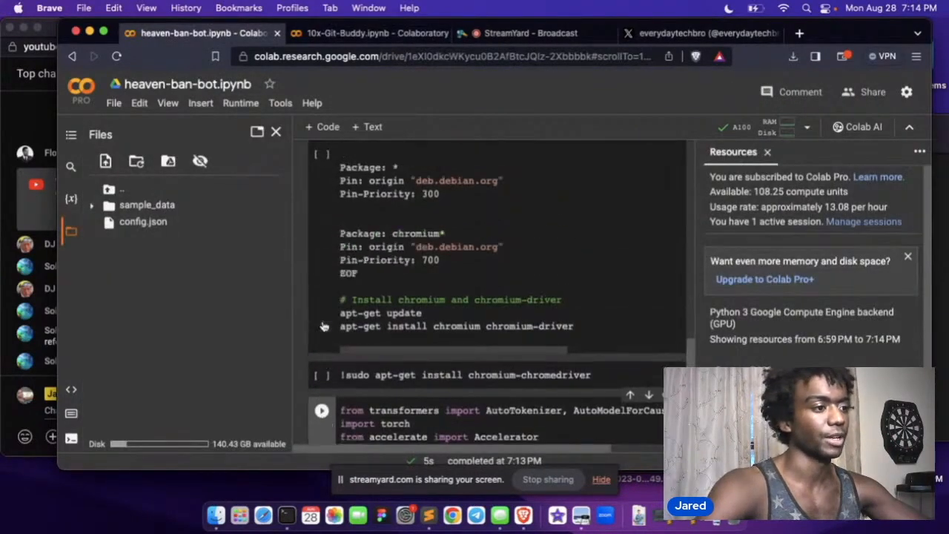
scroll(down, 3)
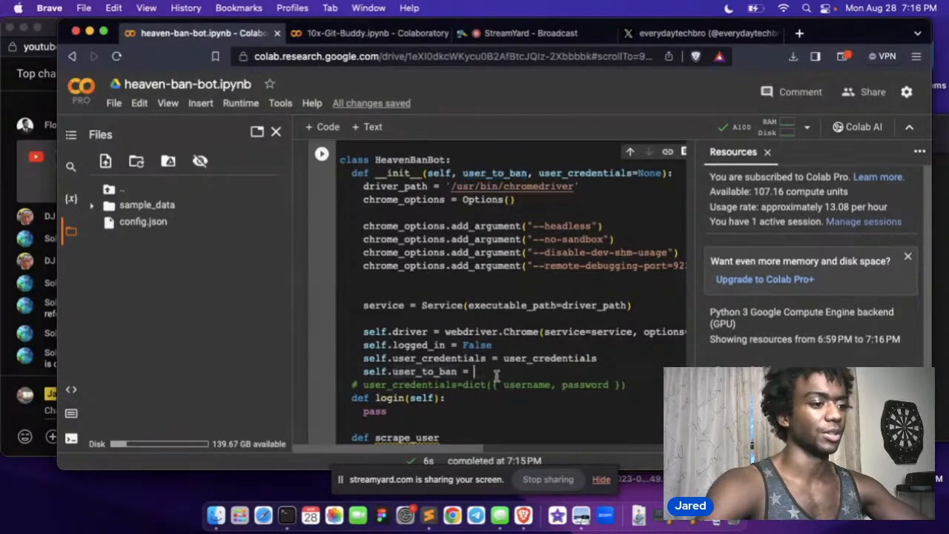
text(user_to_ban)
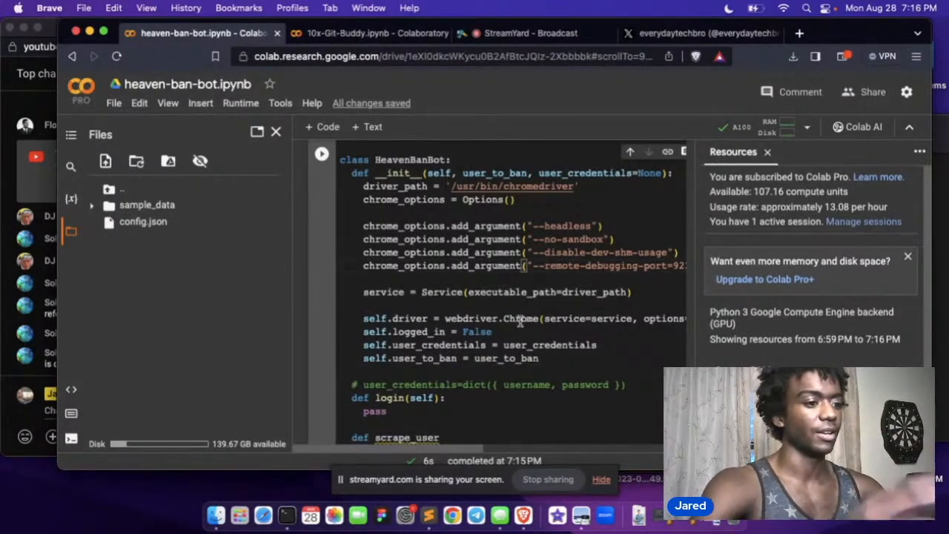
mouse_move(522, 319)
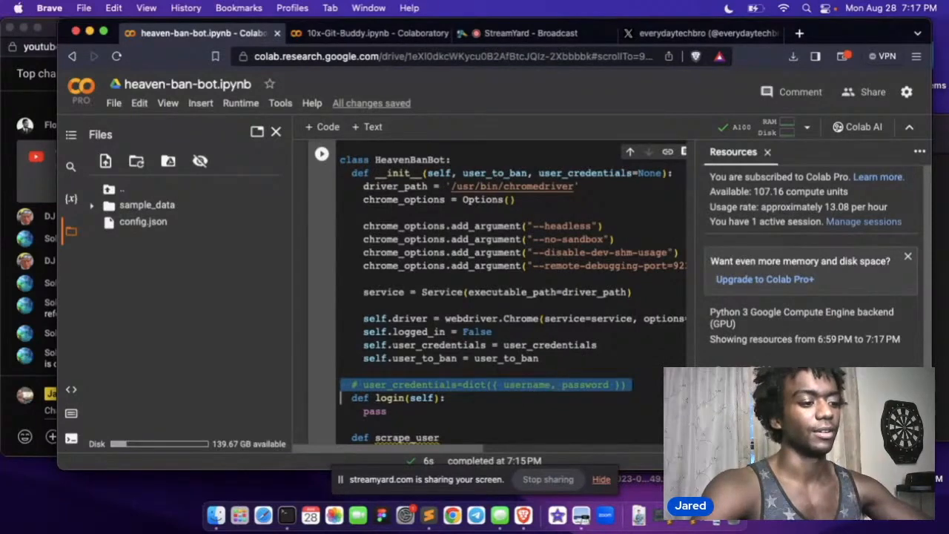
scroll(down, 3)
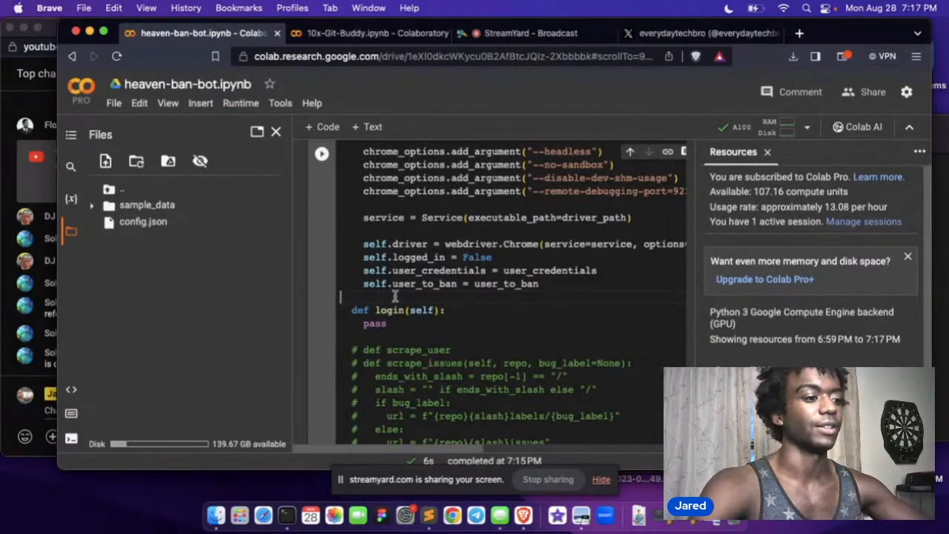
- Stub scrape_recent_user_tweets(self, n=10) and reply_to_recent_thread(self) methods
scroll(down, 3)
text(def)
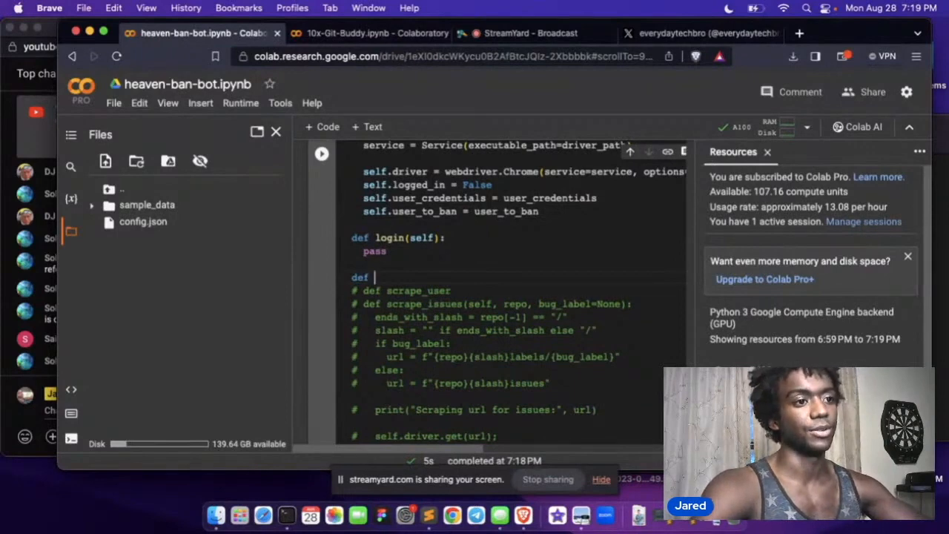
text(scrape_recent_user_tweets(self,)
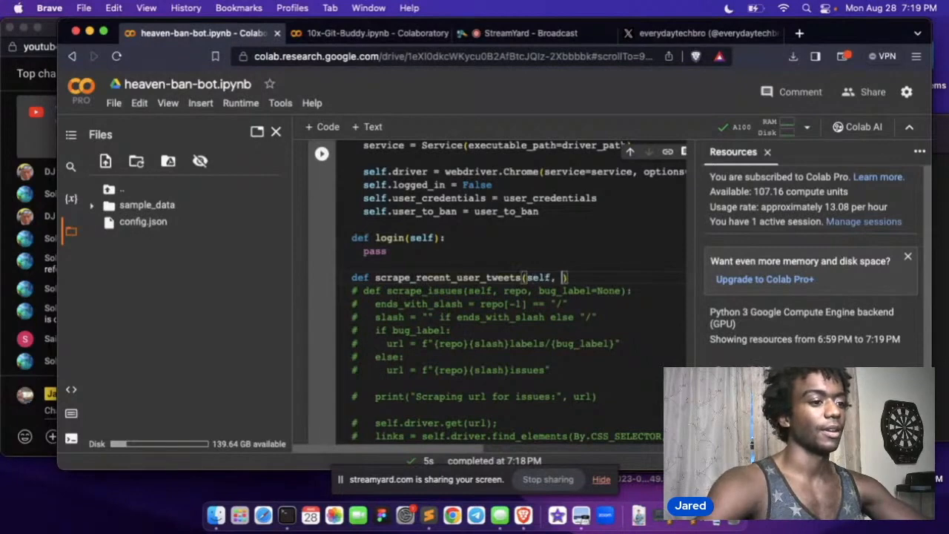
text(n=10)
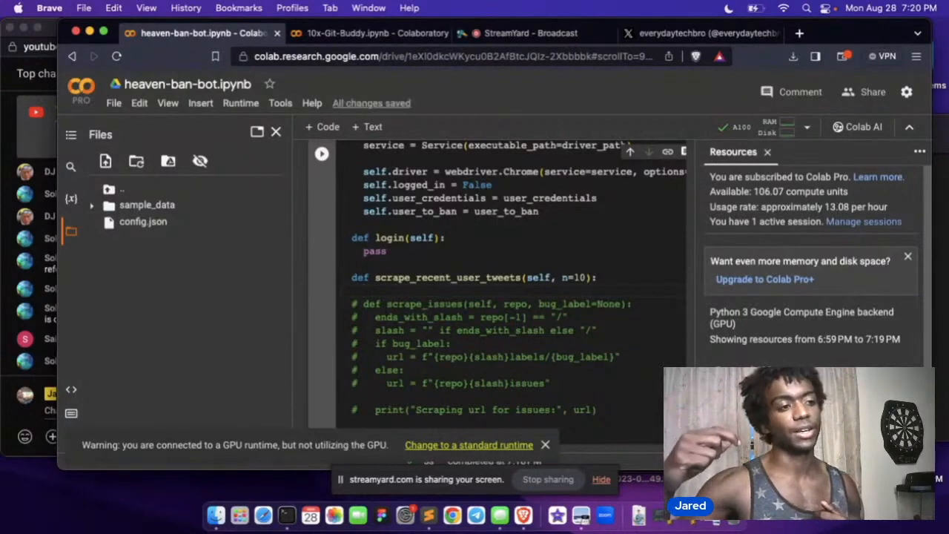
click(546, 445)
text(def)
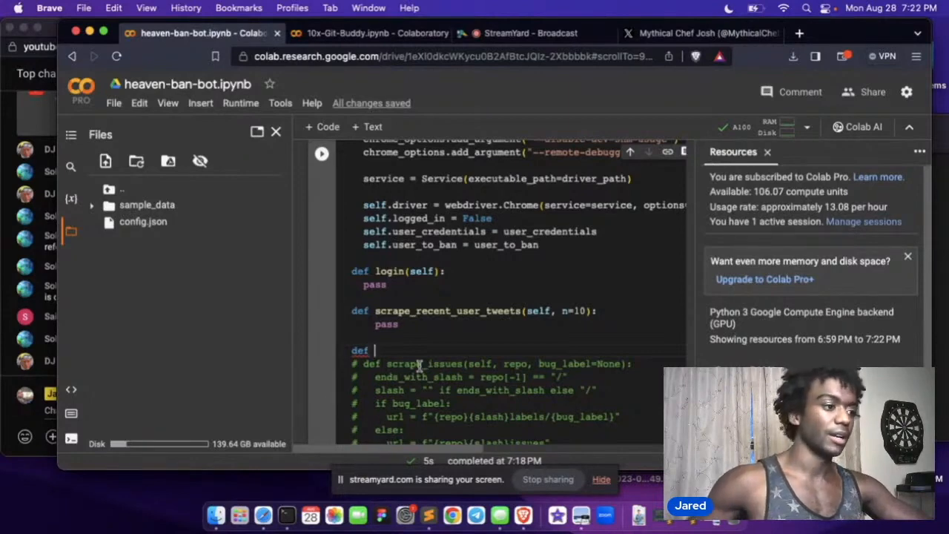
text(scrape)
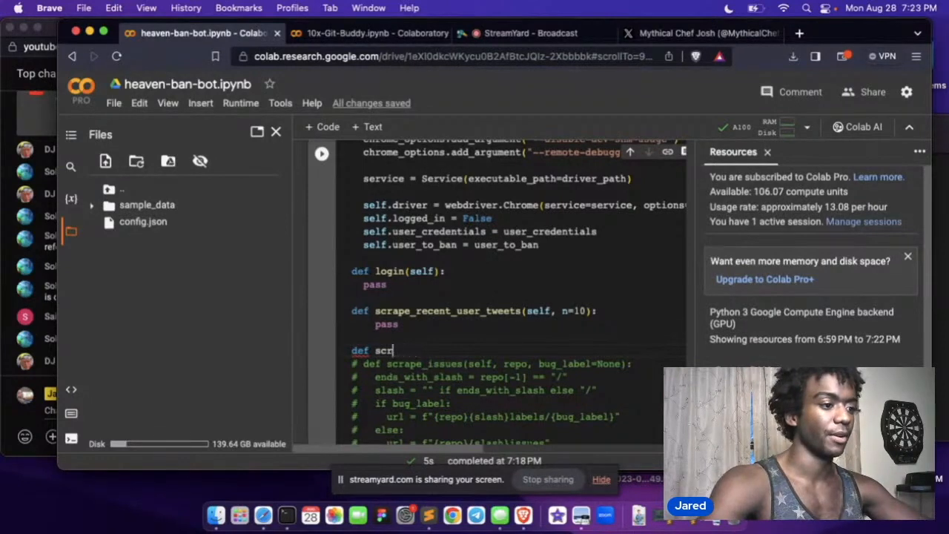
text(eply_to_recent)
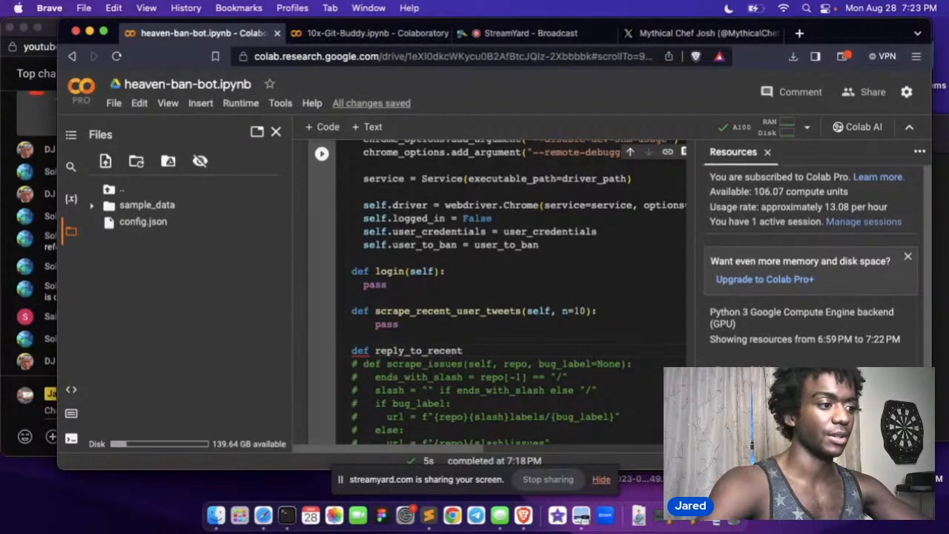
text(_thread)
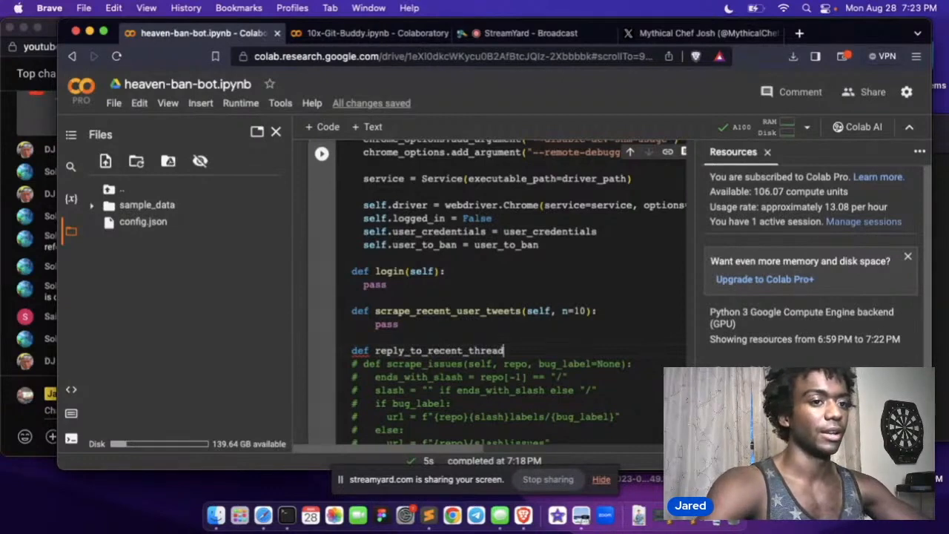
text(self):)
text(pas)
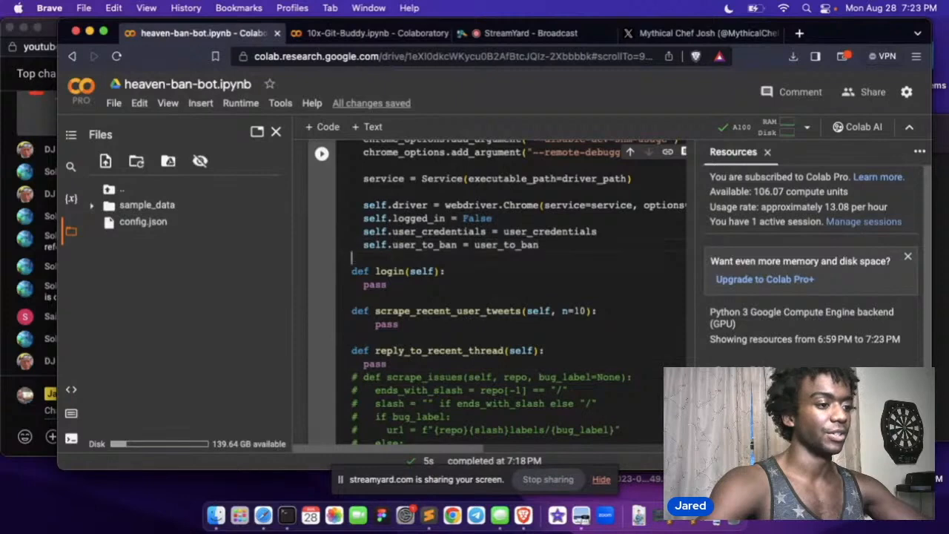
- Store an empty self.user_ideology string with a comment describing its purpose
text(self.ideology)
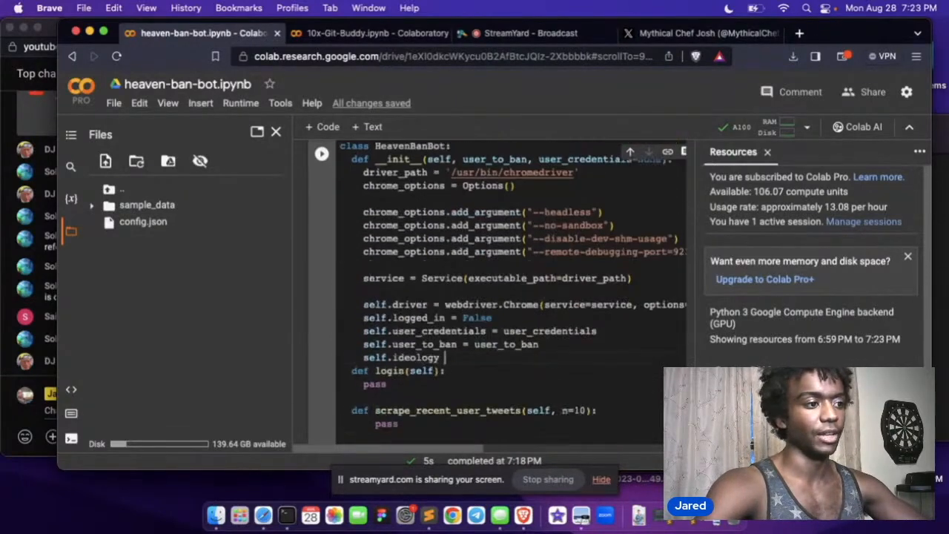
scroll(down, 3)
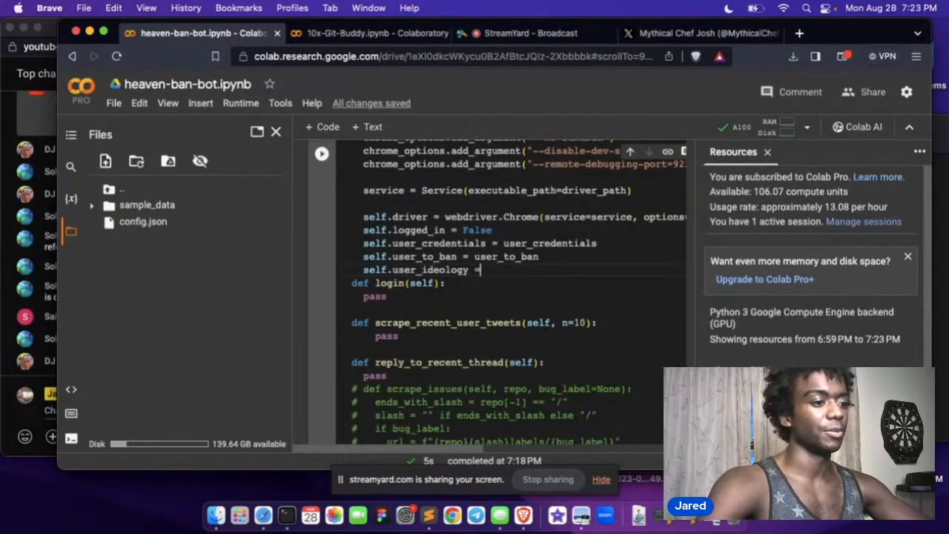
text("")
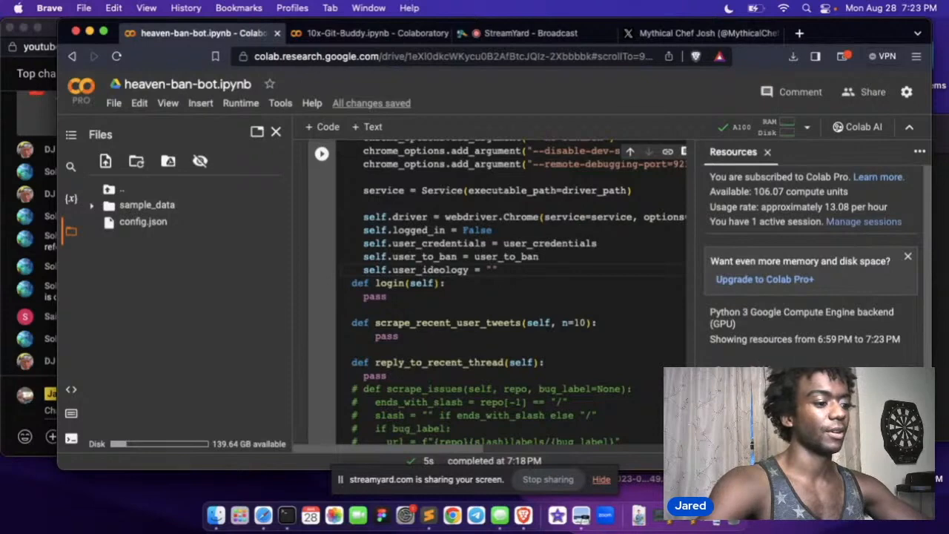
text(# stringt hat i)
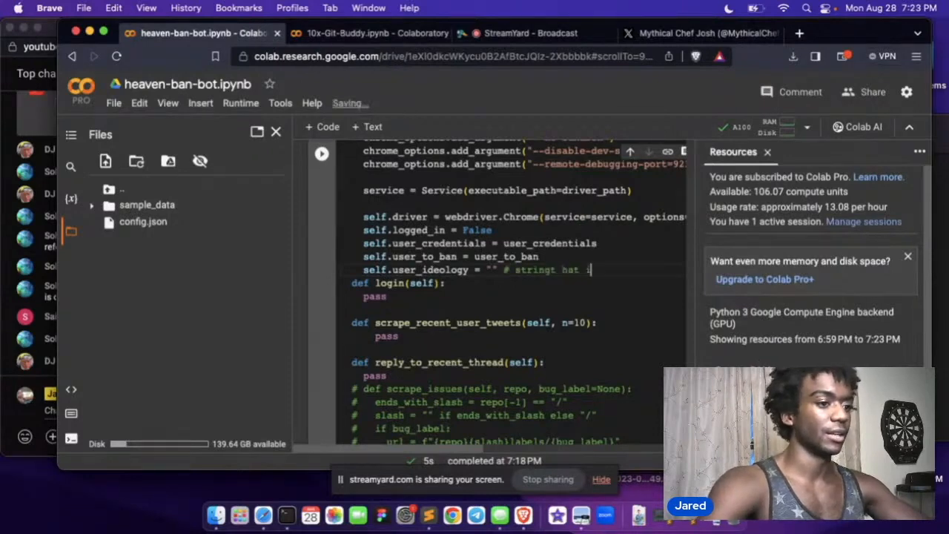
text(that is related to thei)
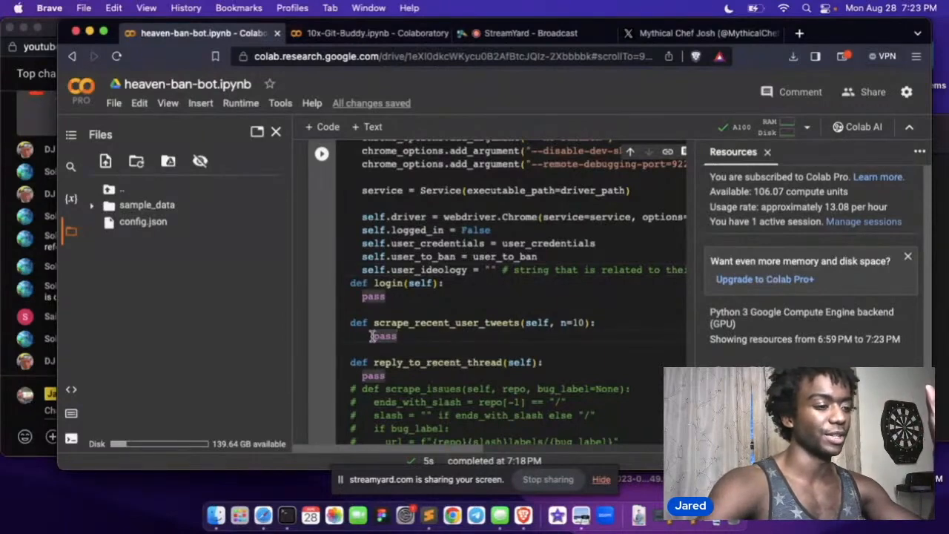
scroll(down, 3)
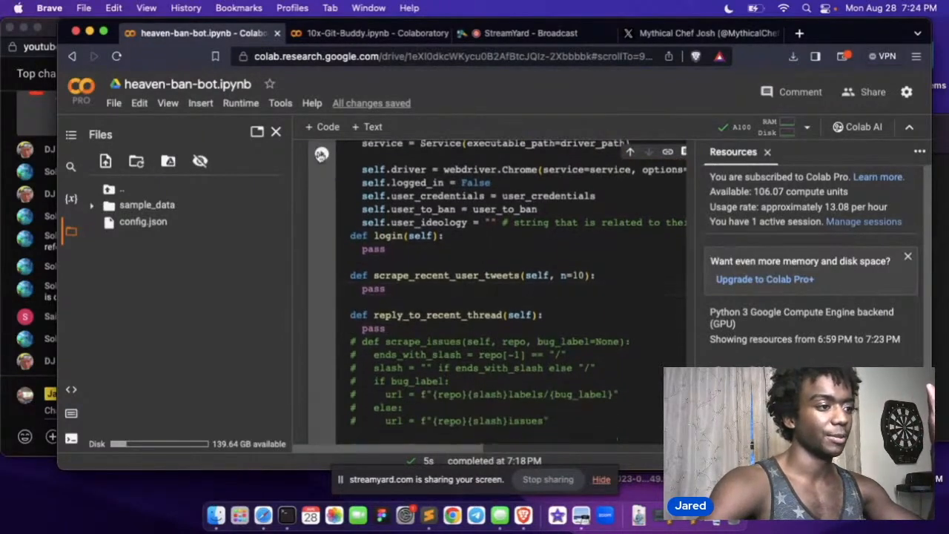
scroll(down, 3)
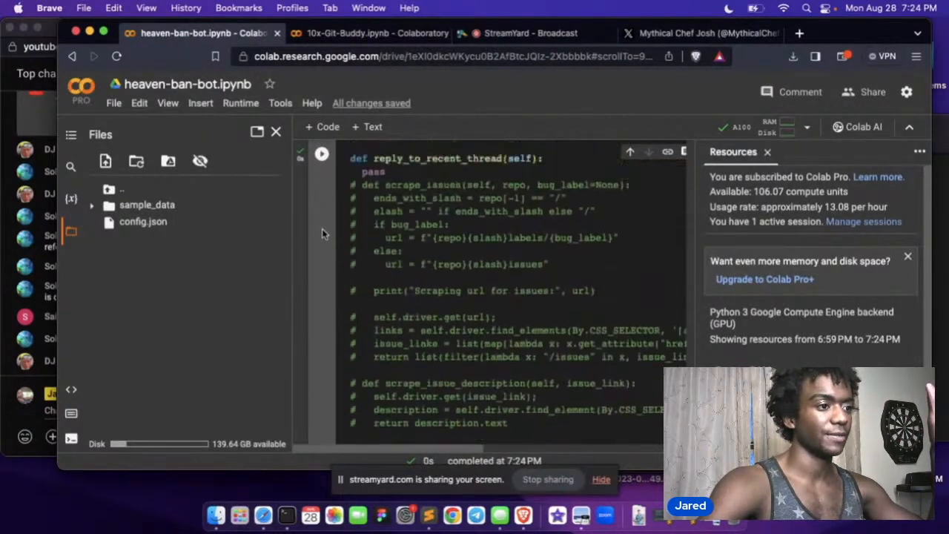
scroll(up, 3)
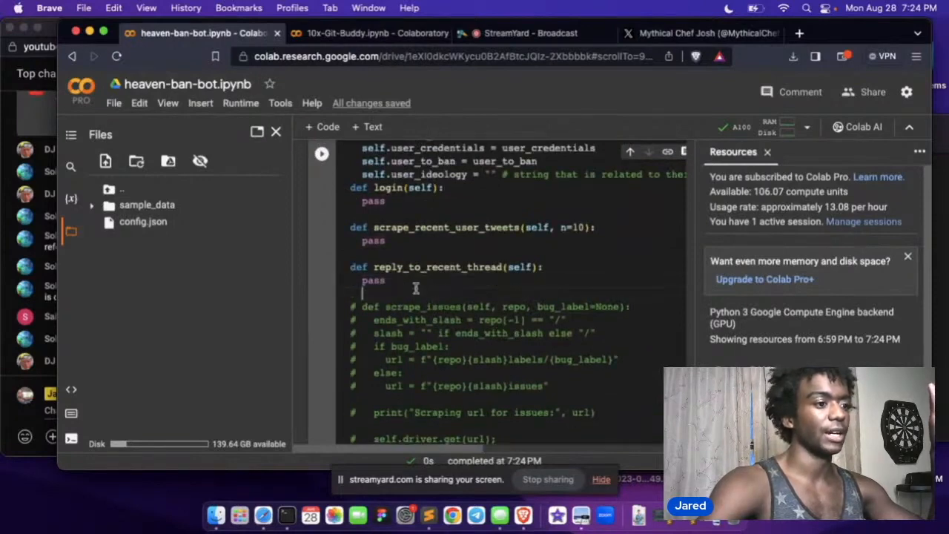
click(385, 280)
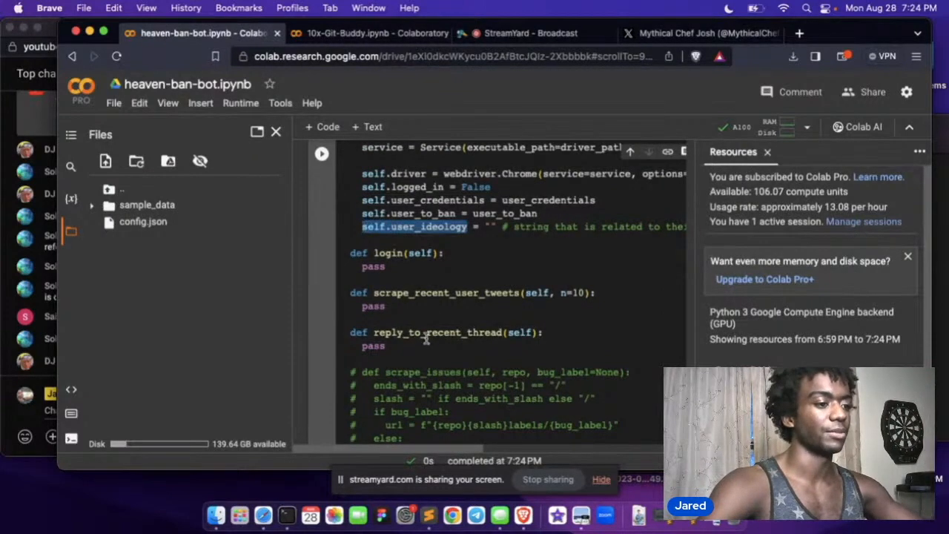
- Write class LLM whose __init__ takes a default model_name and keeps self.model_name
scroll(up, 3)
text(def __init)
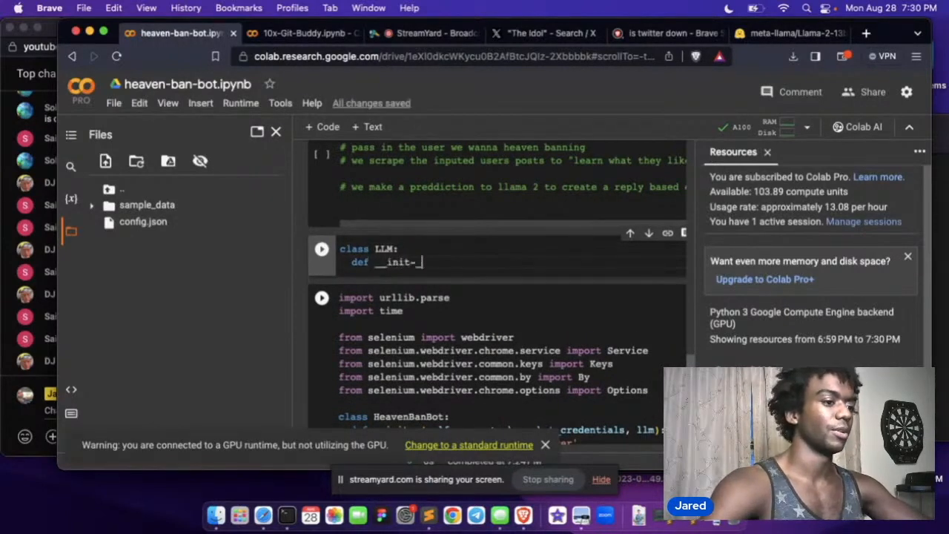
text(_(self))
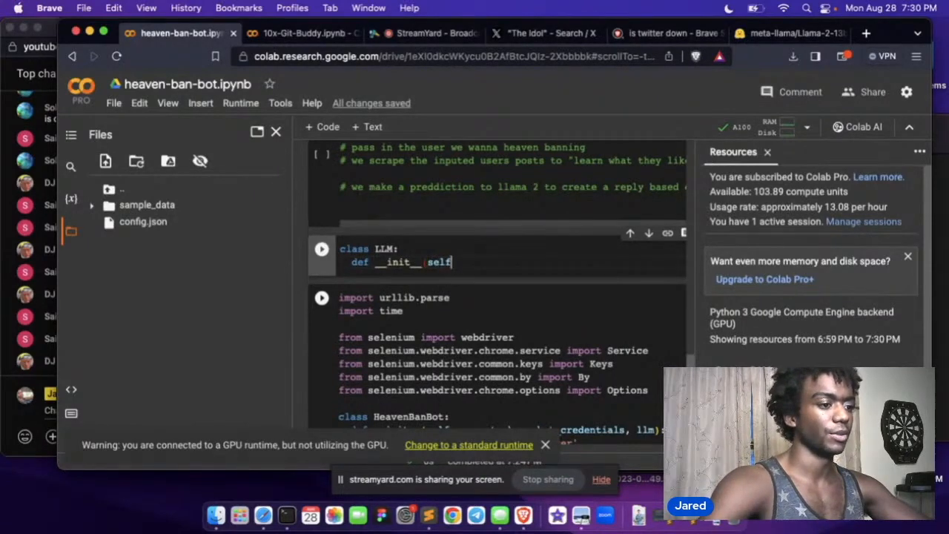
text(, model_name="meta-llama/Llama-2-13b-cha)
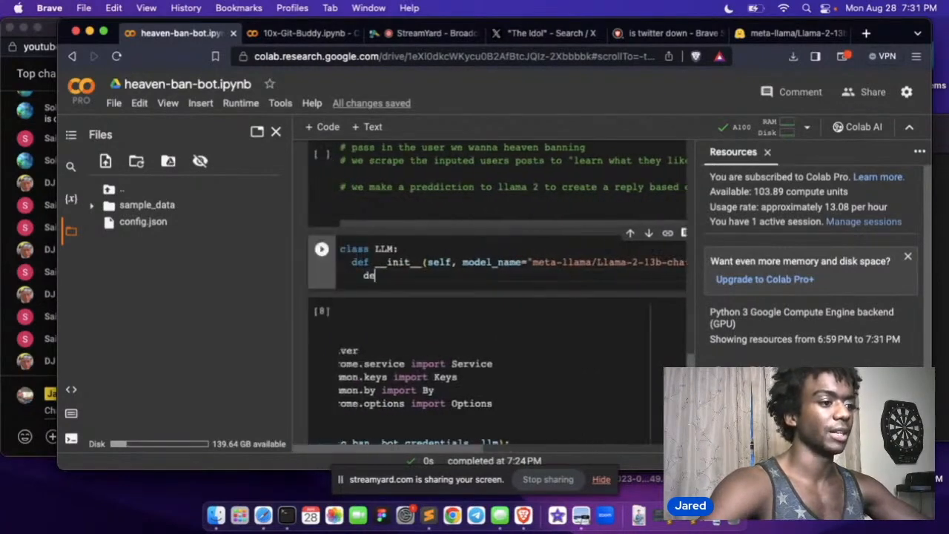
text(self.)
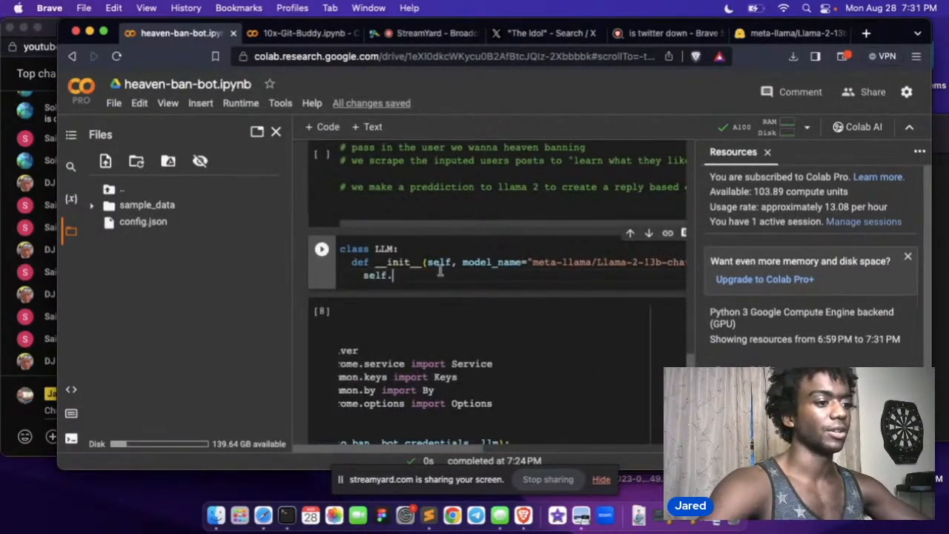
text(model_name = model_name)
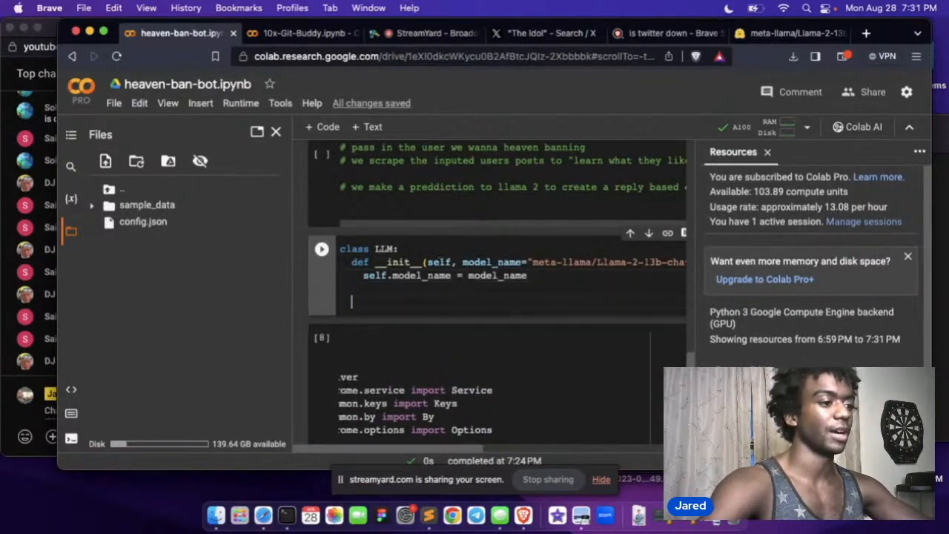
click(487, 33)
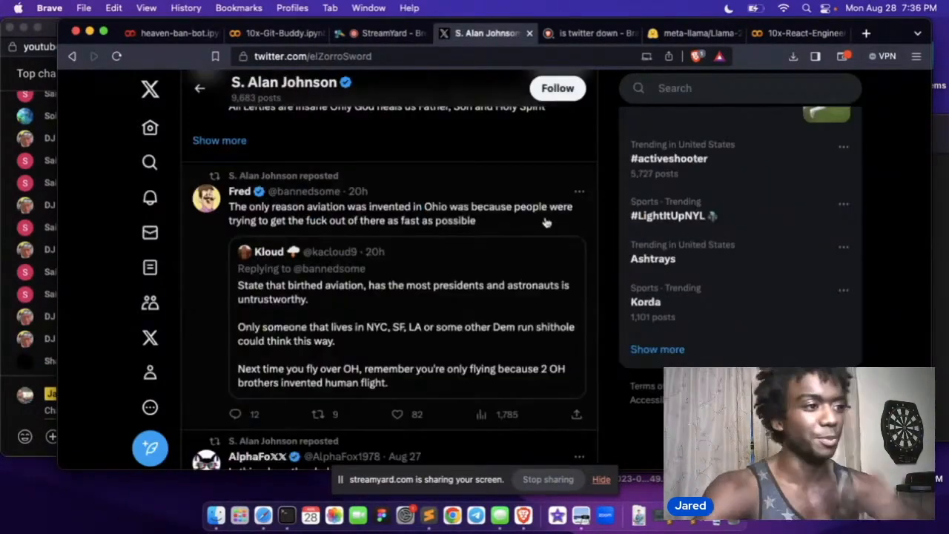
- Add bot.login() to the cell and run it, confirming a successful login
click(156, 32)
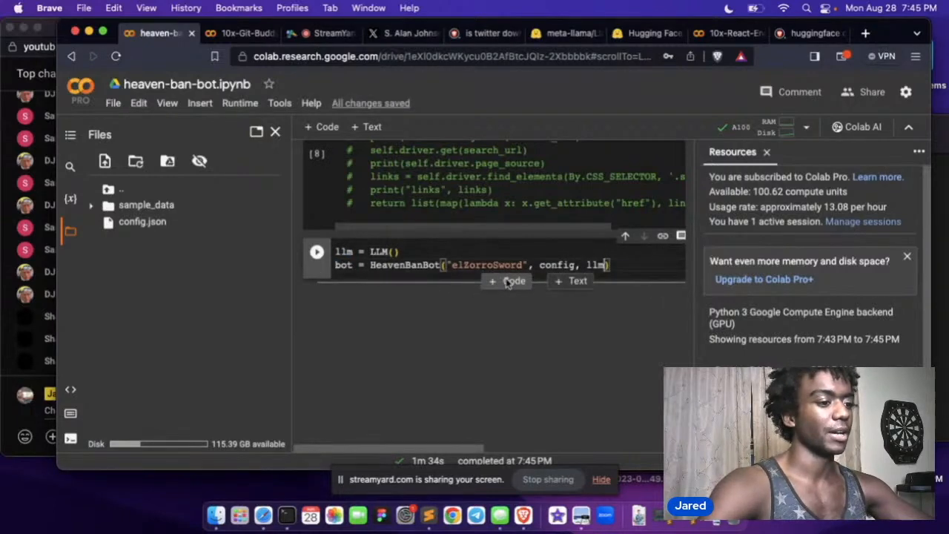
text(b)
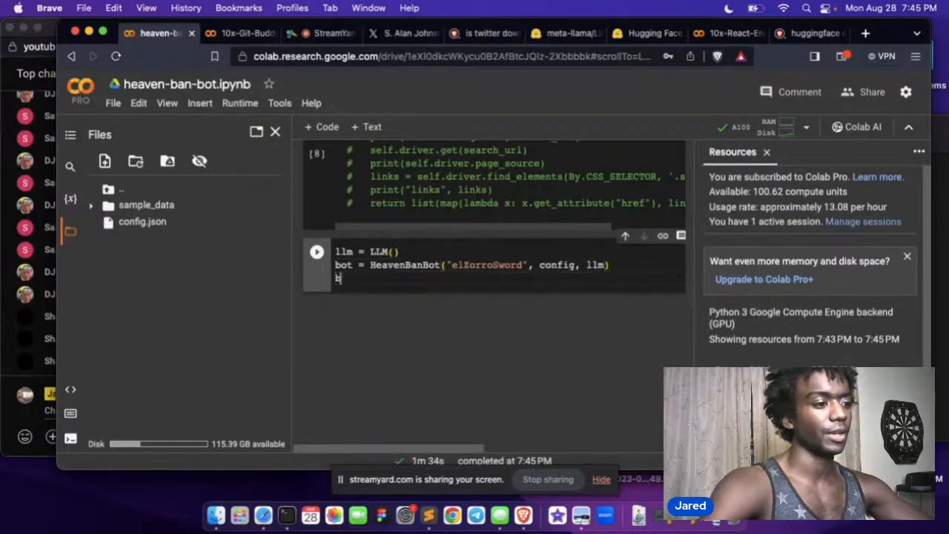
scroll(up, 3)
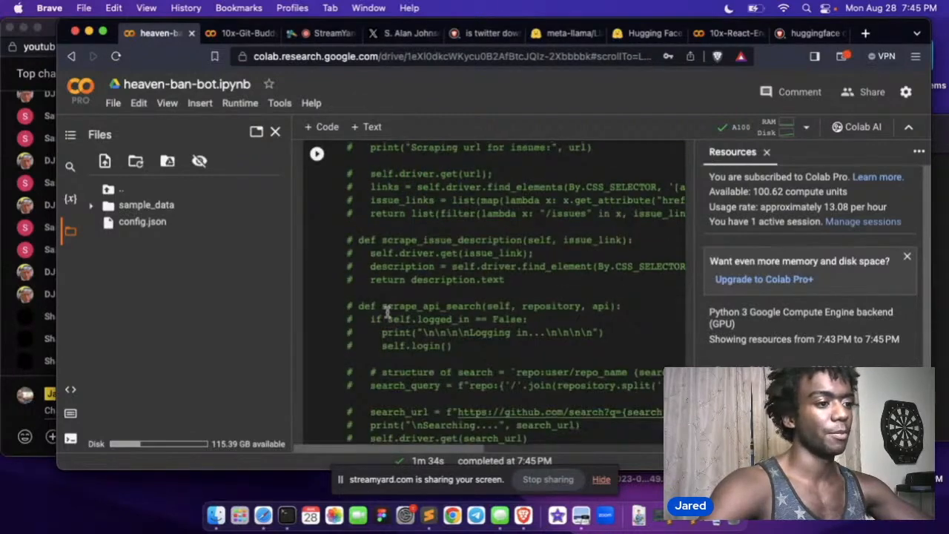
scroll(down, 3)
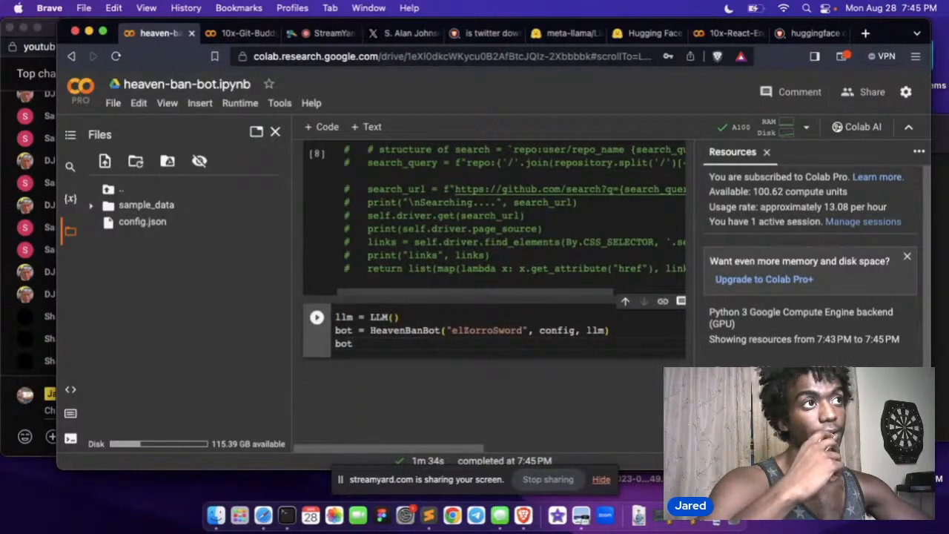
text(.login)
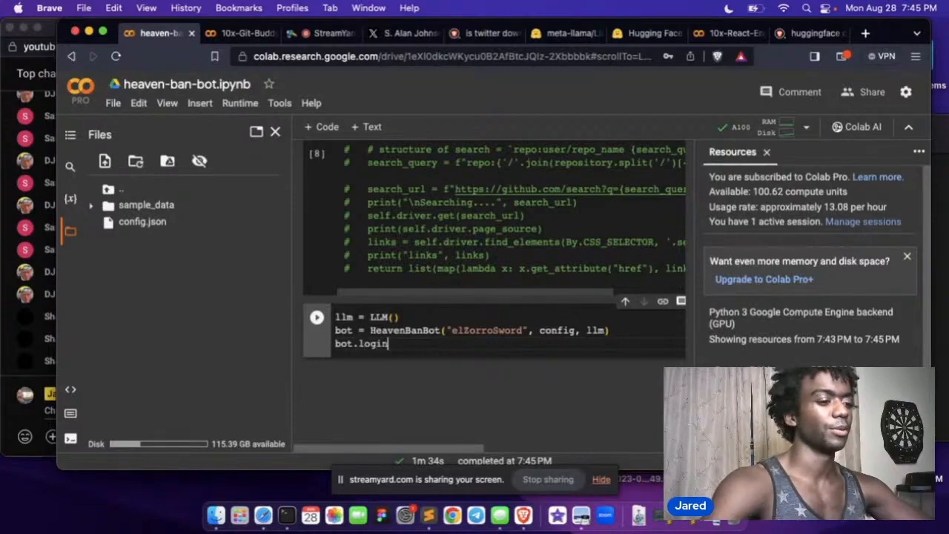
text(())
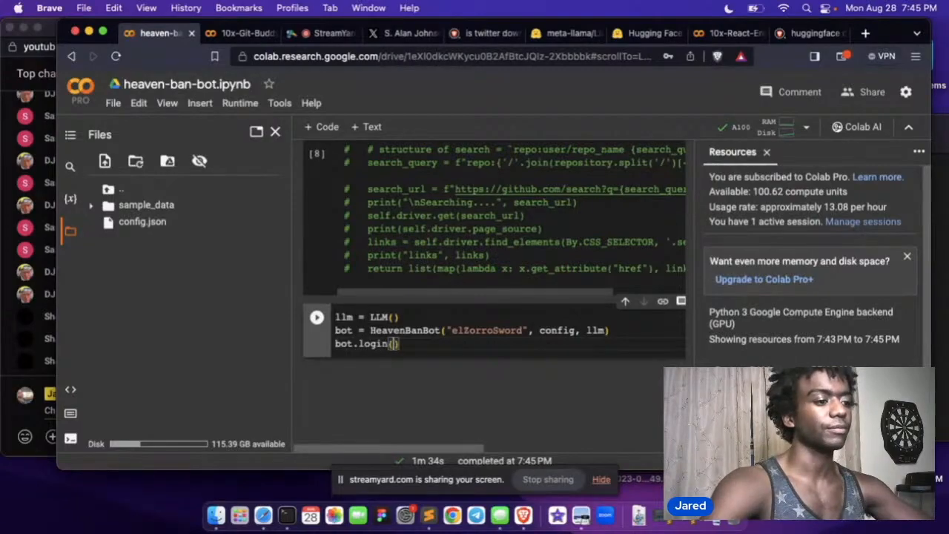
click(317, 317)
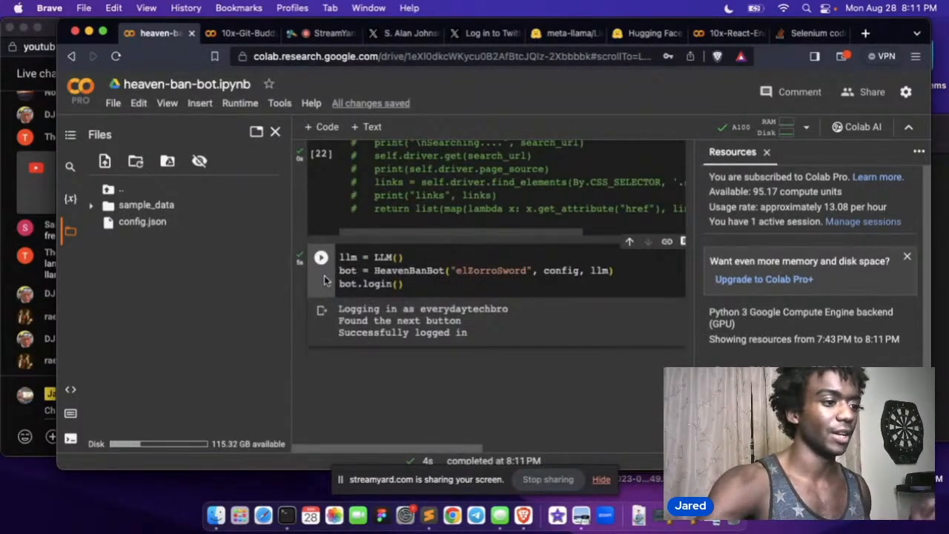
- Inspect the pinned tweet's article markup in the browser developer tools
scroll(up, 3)
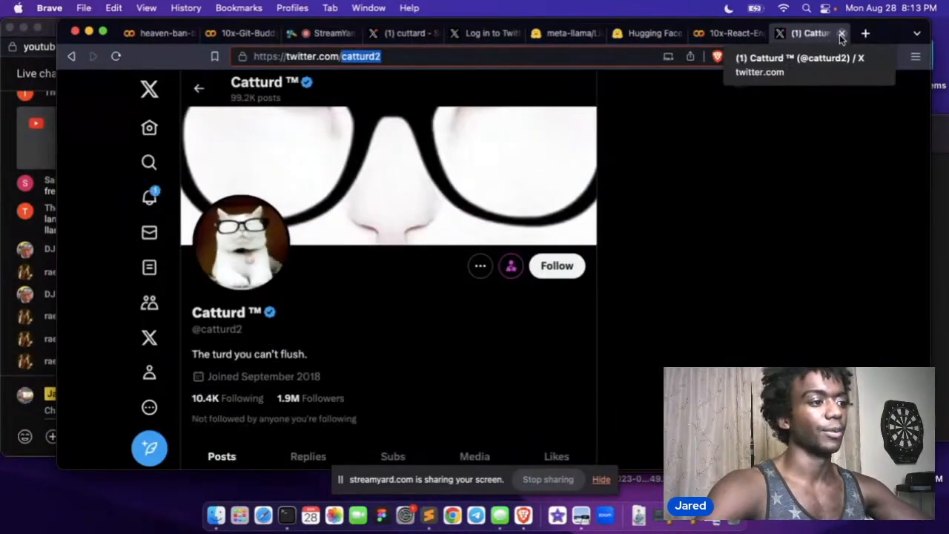
click(843, 33)
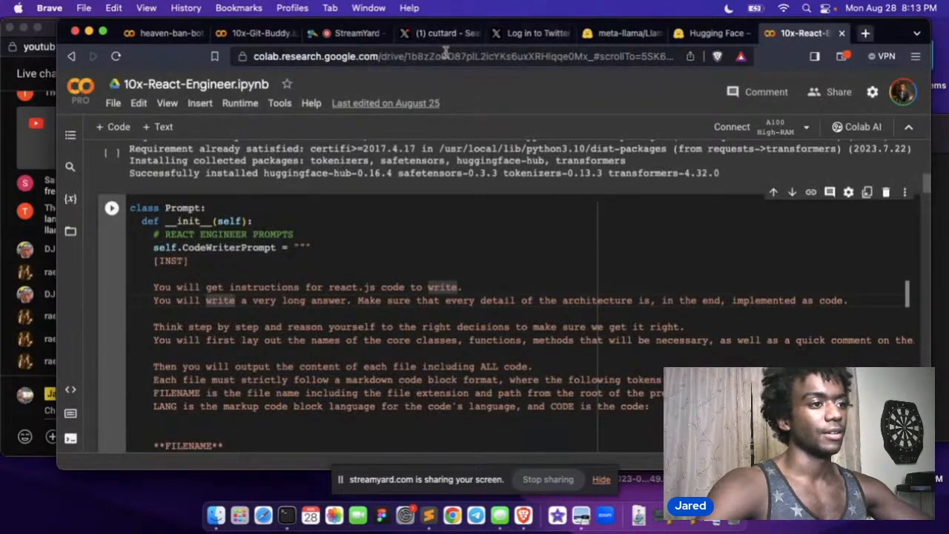
click(438, 33)
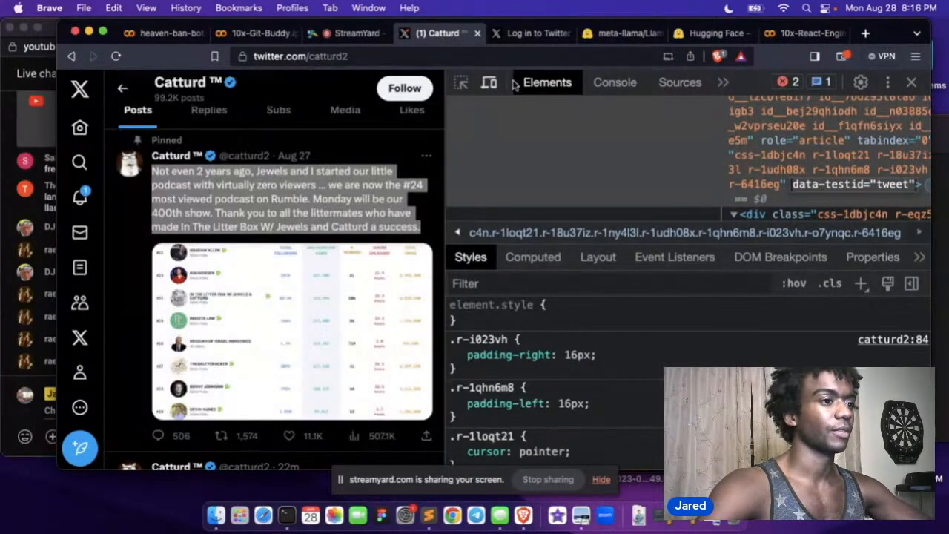
- Run document.querySelectorAll('article[data-testid="tweet"]') in the console, returning NodeList(5)
click(614, 81)
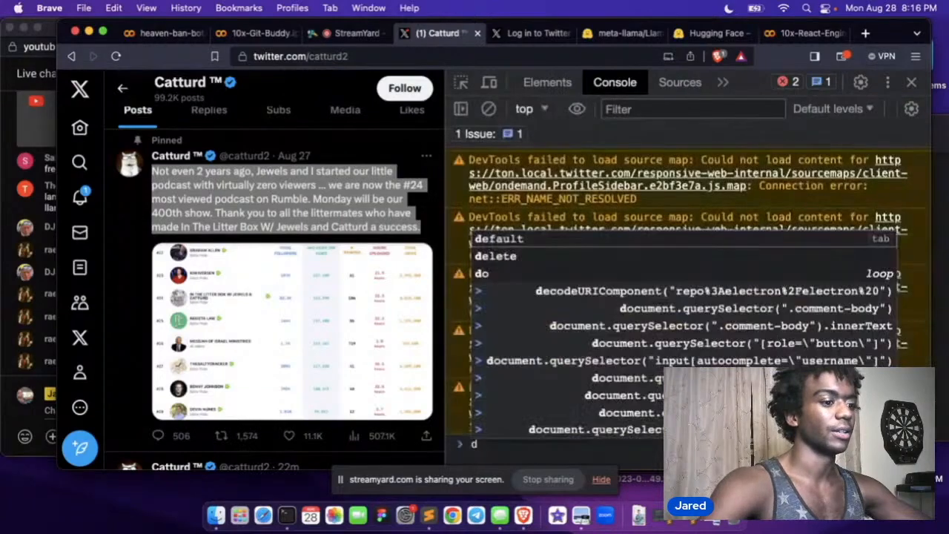
text(document.querySelector("[)
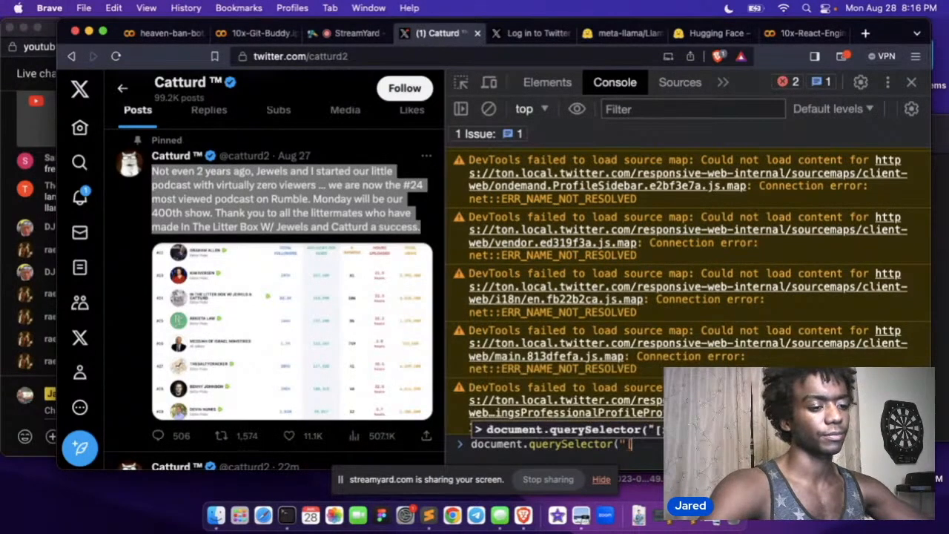
text(articl)
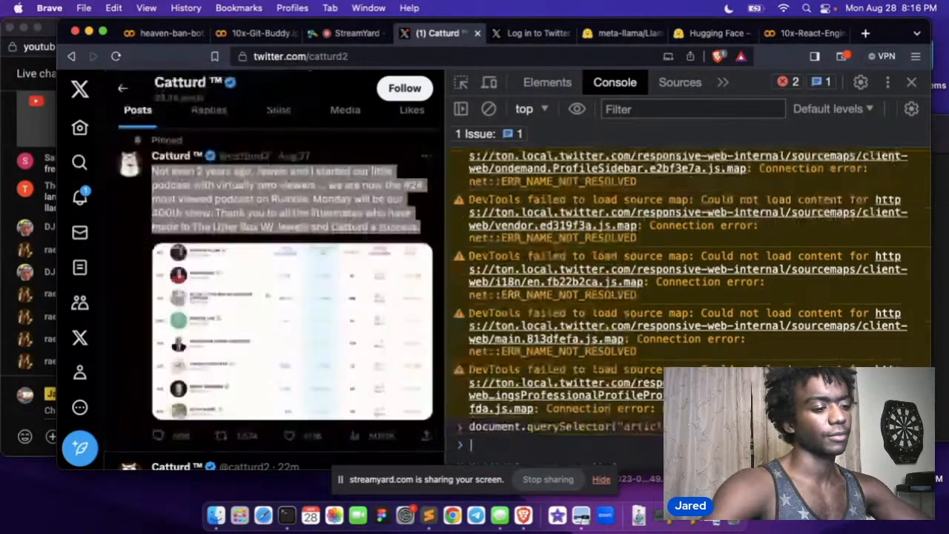
key(Return)
text(document.querySelectorAll("article[data-testid=\"tweet\"]"))
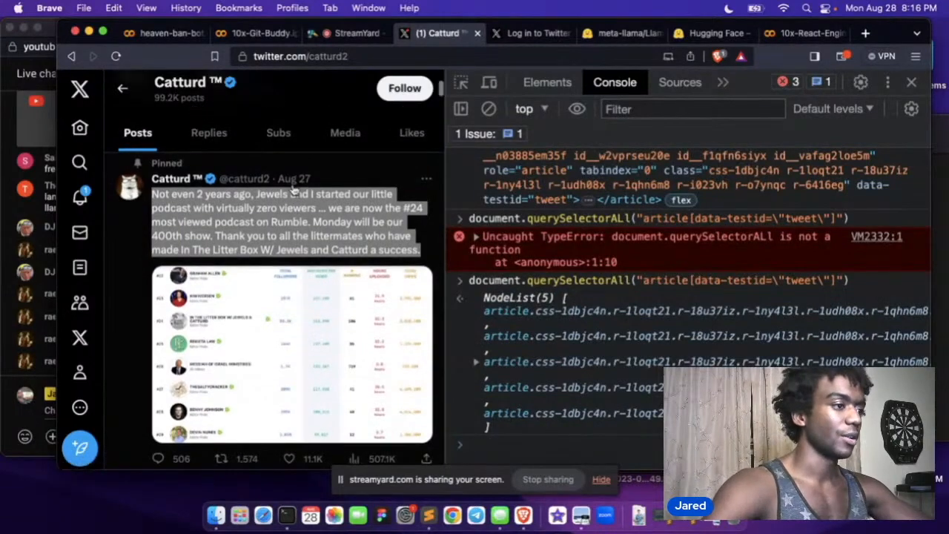
scroll(down, 3)
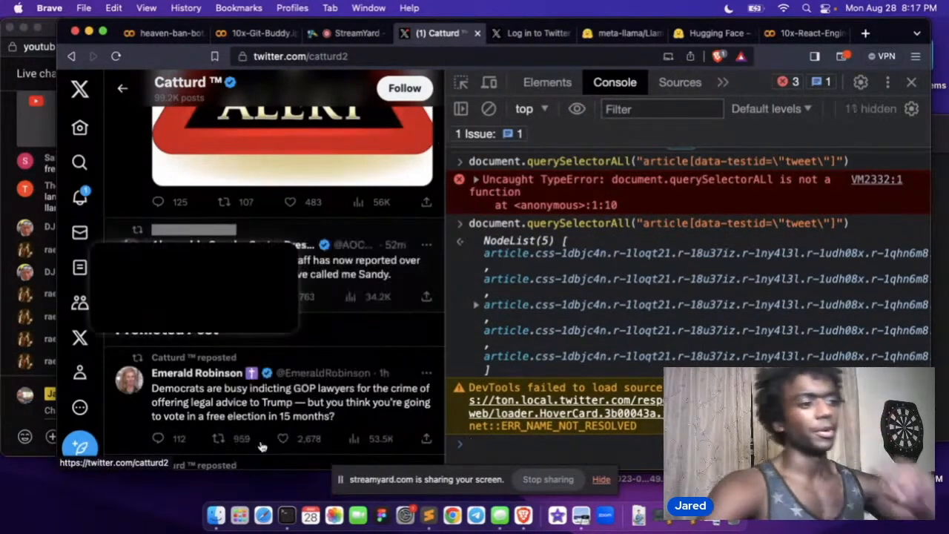
click(548, 83)
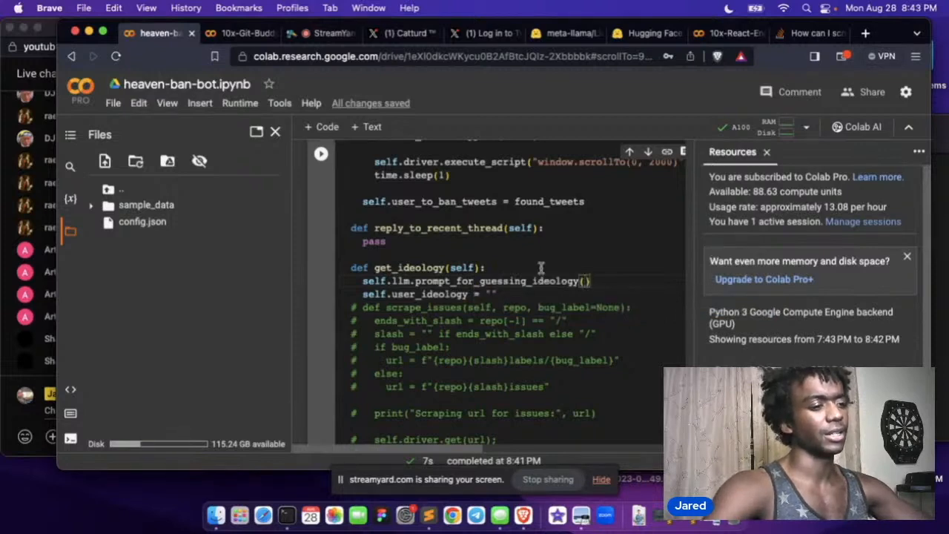
- Build the ideology prompt via self.llm and assign output = self.llm.generate(prompt)
text(self.)
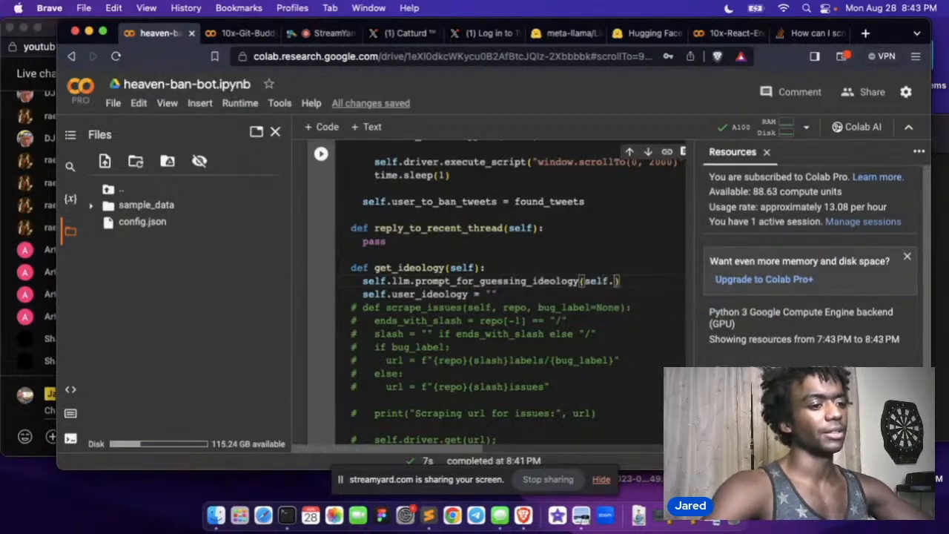
double_click(427, 202)
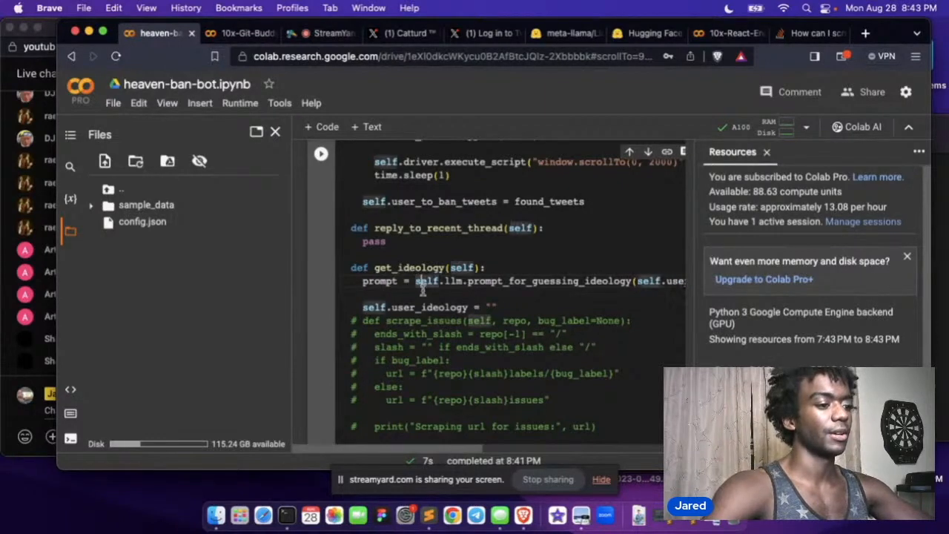
text(output = self.)
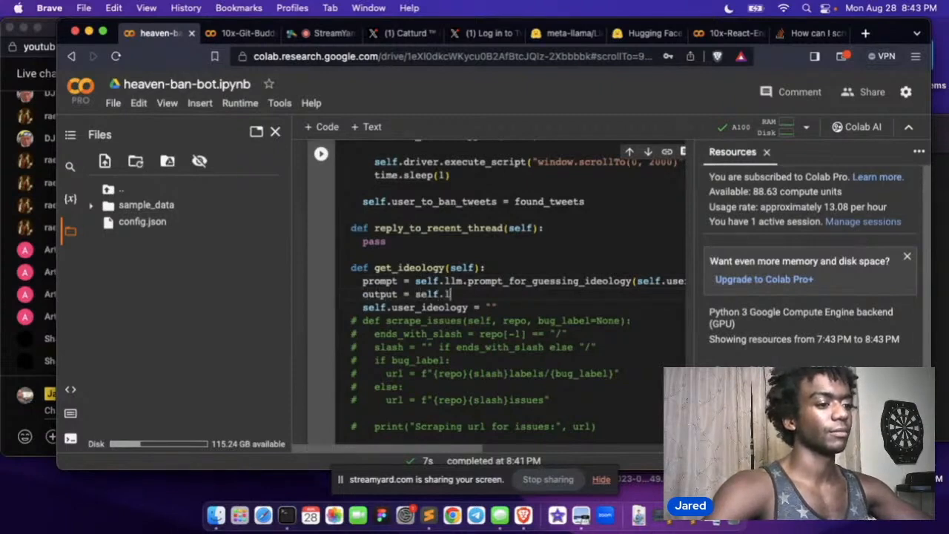
text(llm.generate())
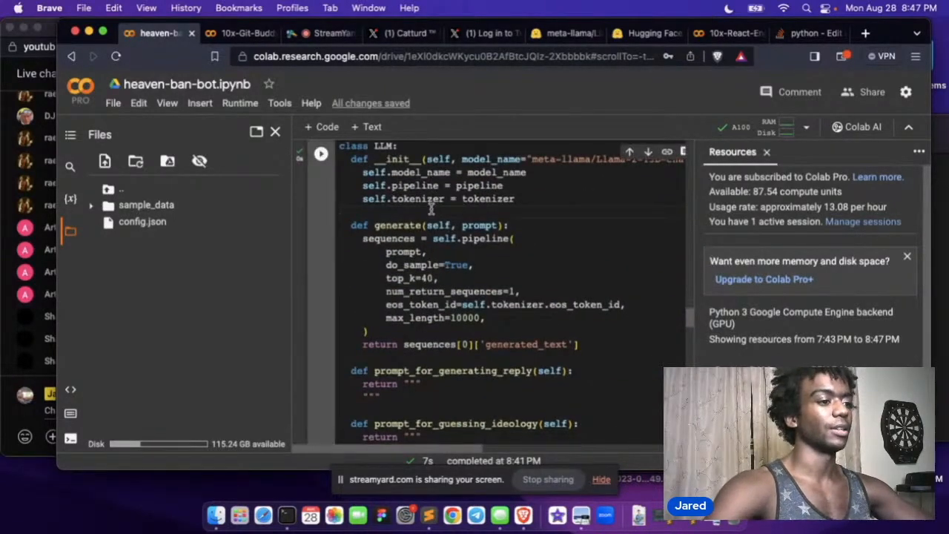
- Write the [INST] system prompt asking an intelligent model to guess political identity from tweets
scroll(down, 3)
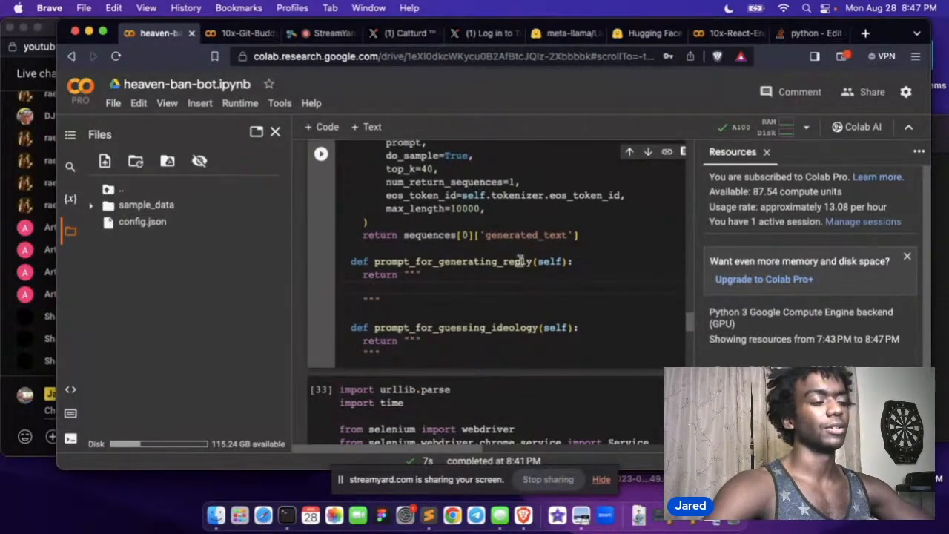
text([INST])
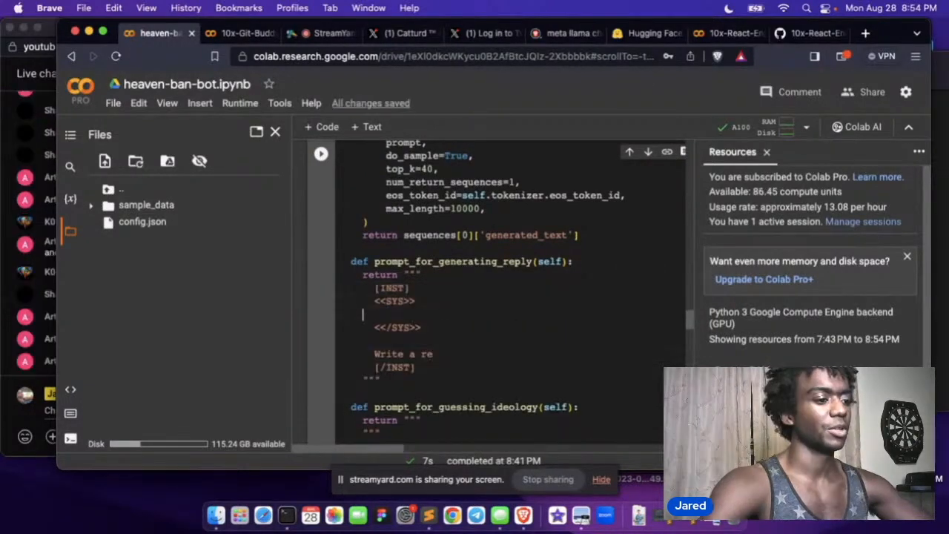
text(You are a)
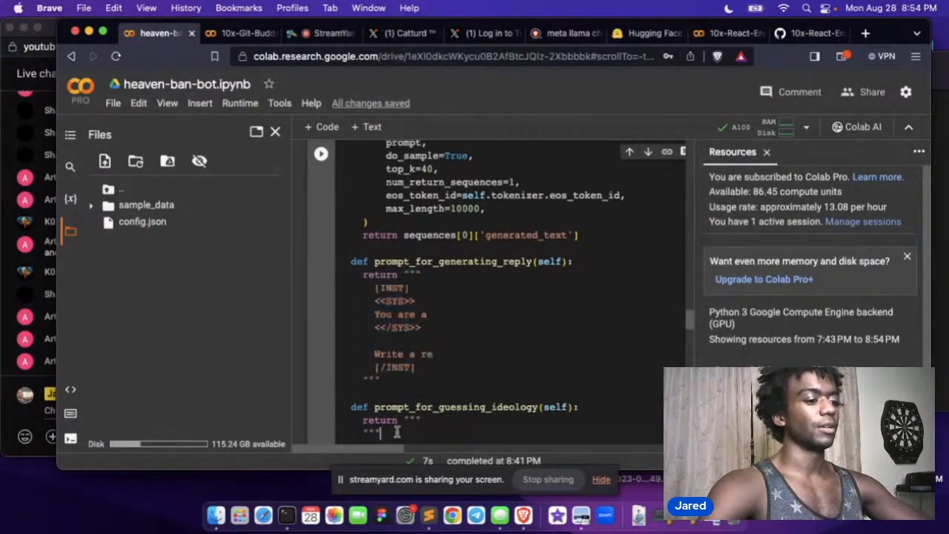
scroll(down, 3)
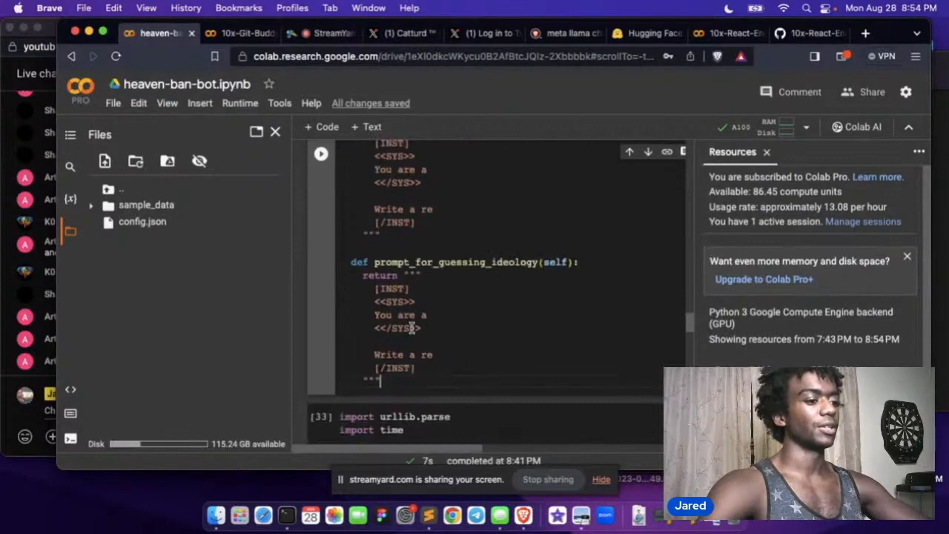
click(433, 314)
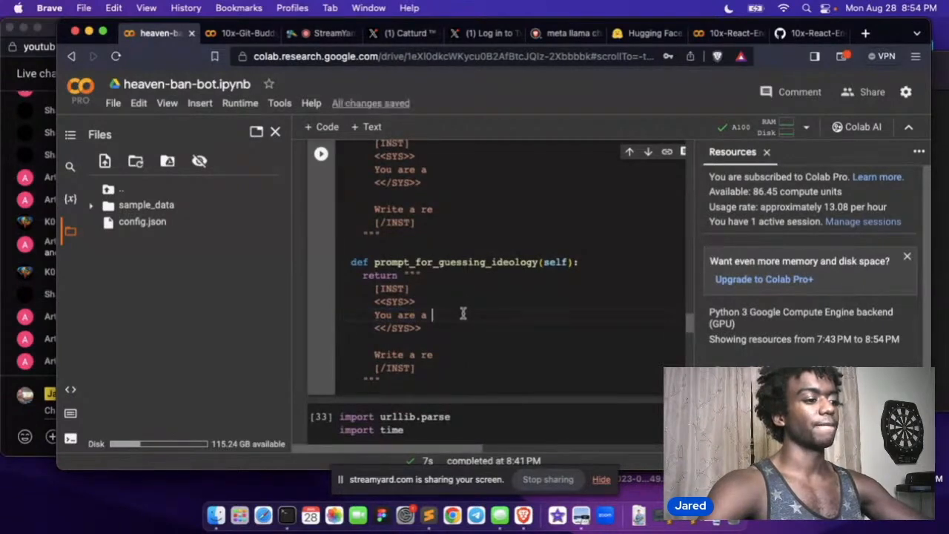
text(intelligent bot knowledgable in world politics and culture.)
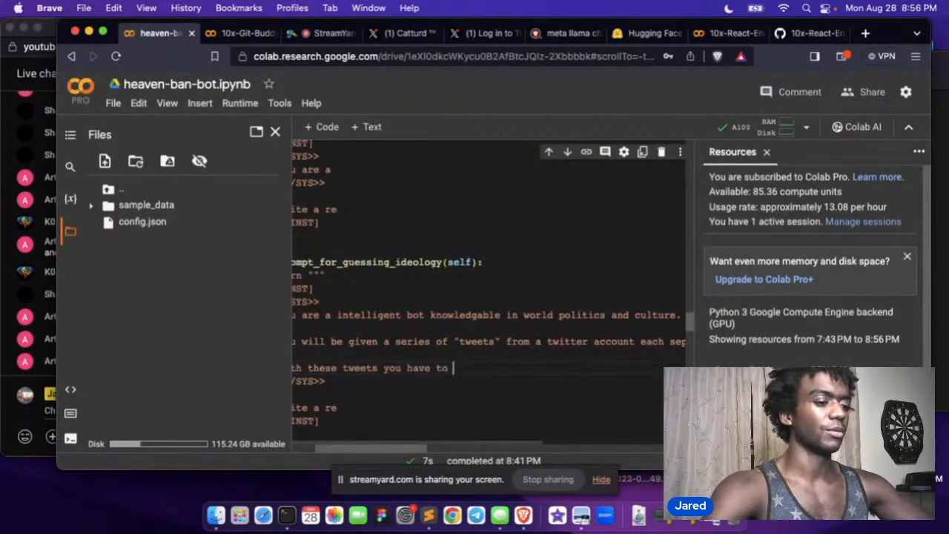
text(must guess t)
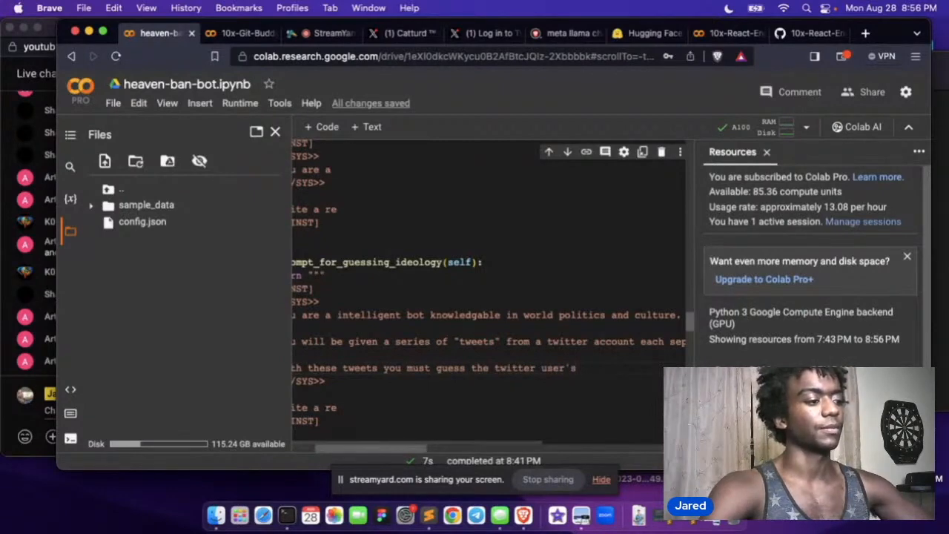
text(politica)
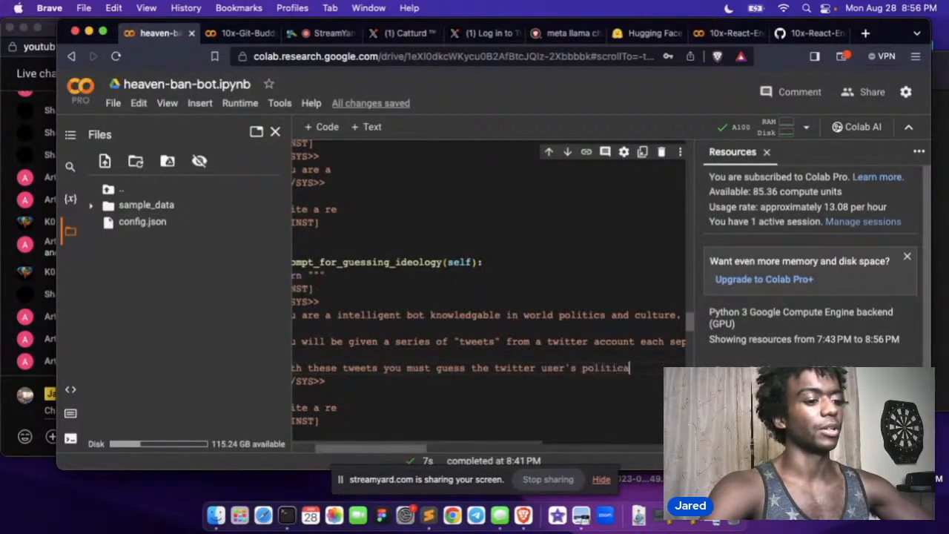
text(iden)
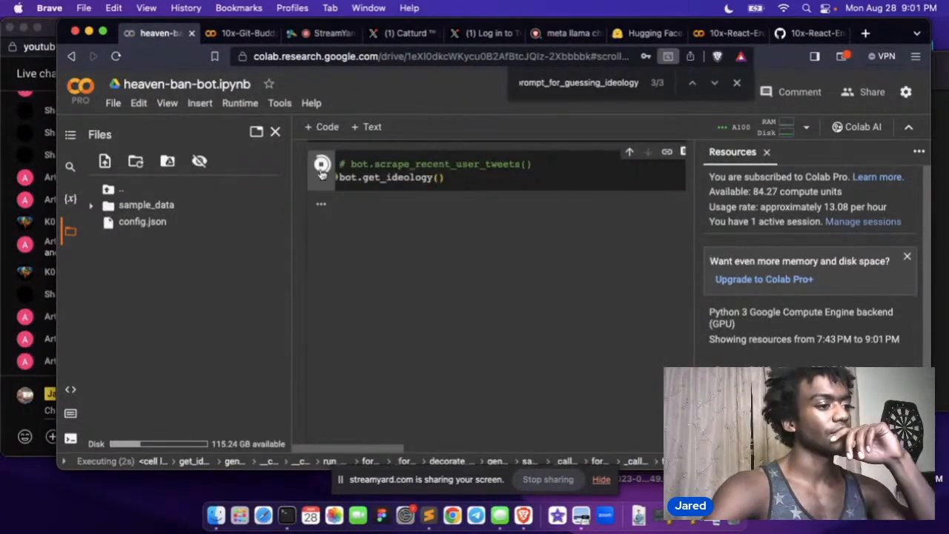
mouse_move(321, 164)
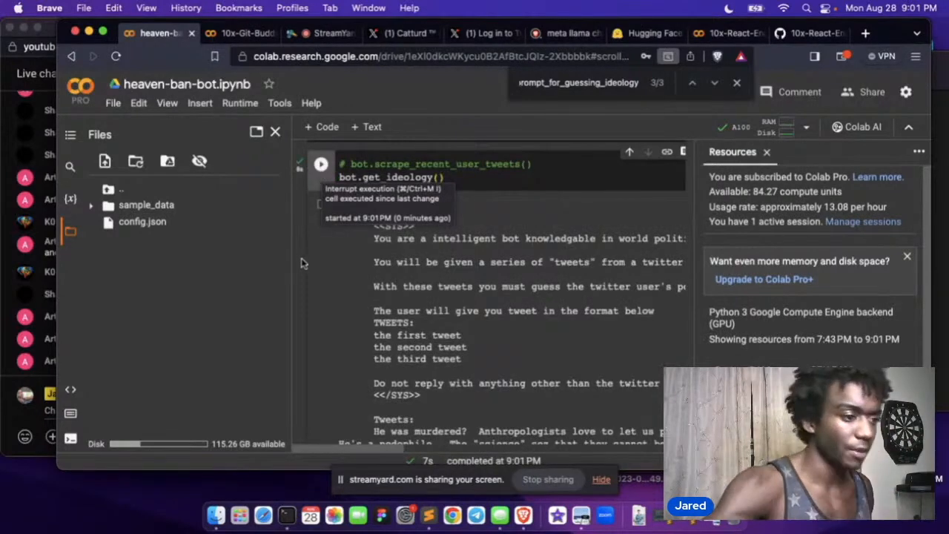
scroll(down, 3)
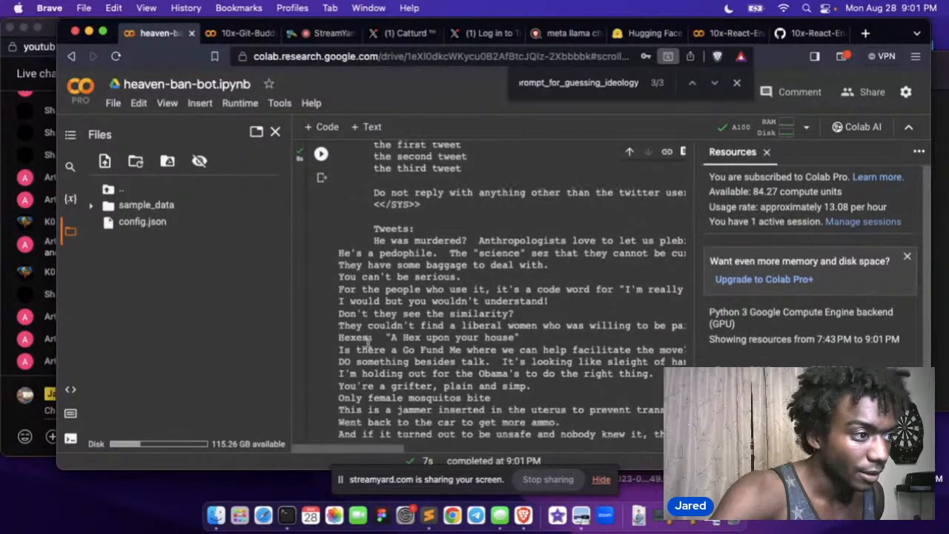
scroll(down, 3)
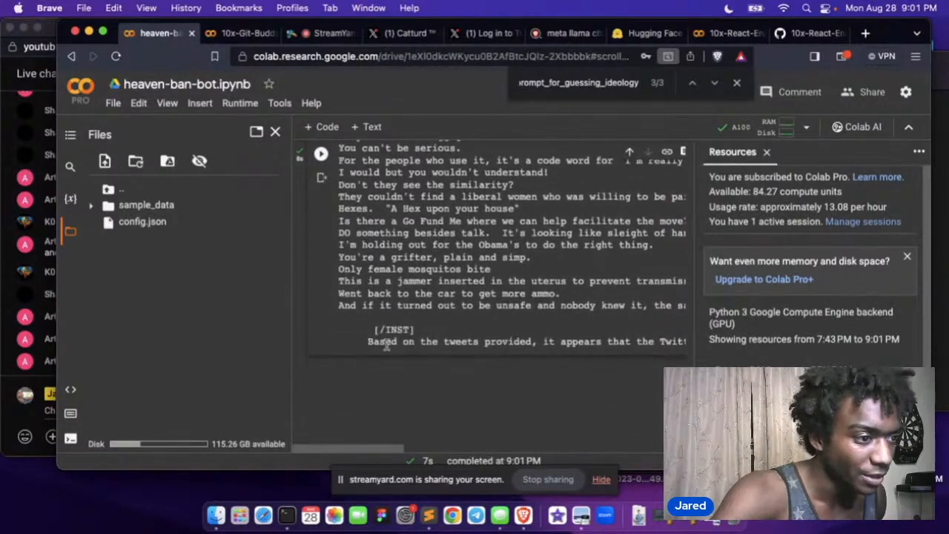
scroll(right, 3)
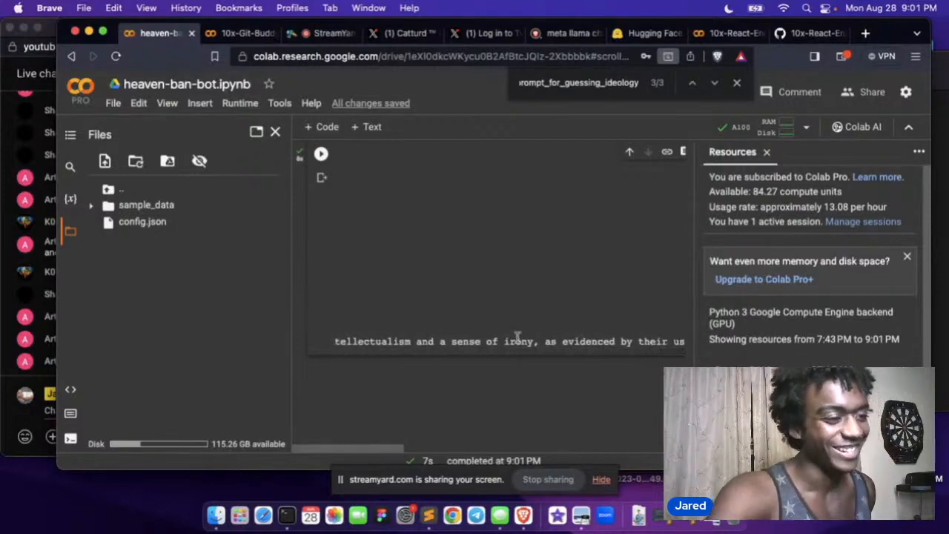
double_click(493, 341)
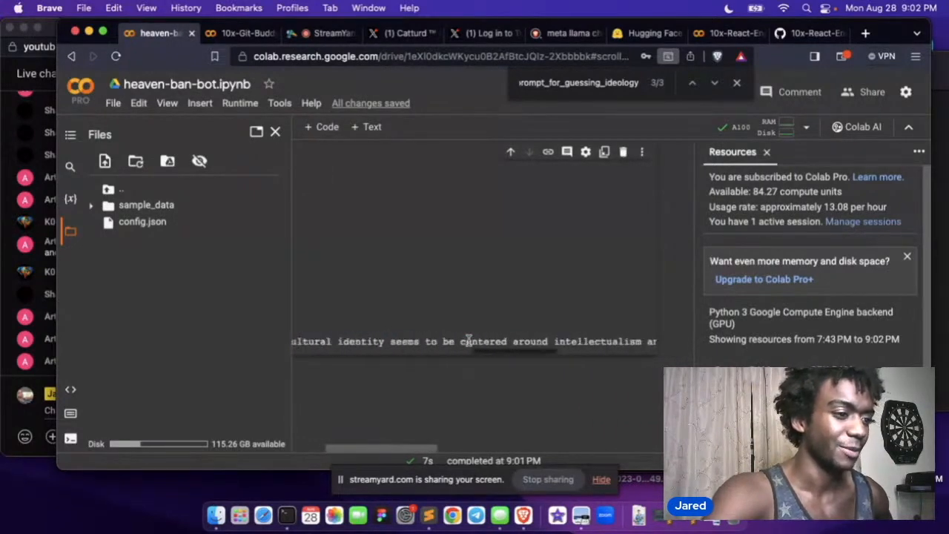
scroll(up, 3)
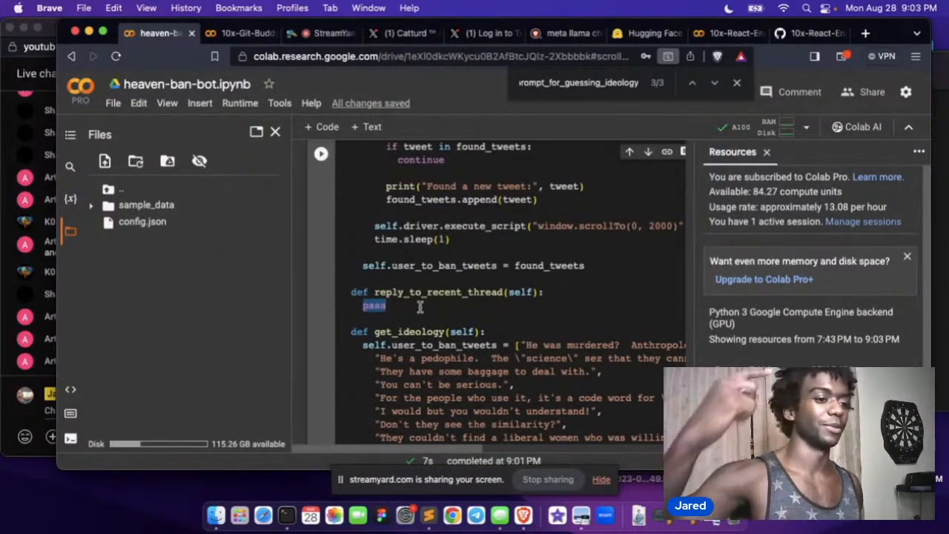
- Add plan comments: get the user's most recent tweet, then its text and link
scroll(down, 3)
text(#)
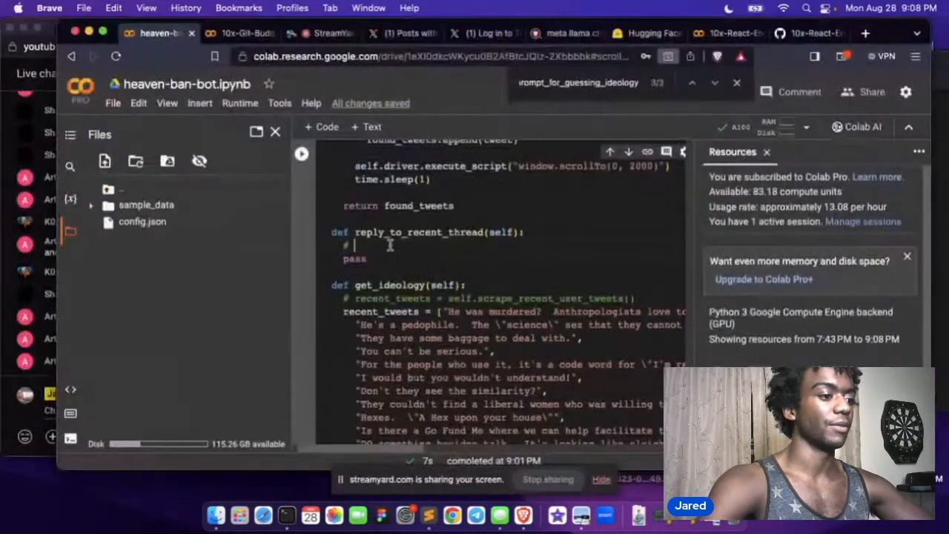
text(get the)
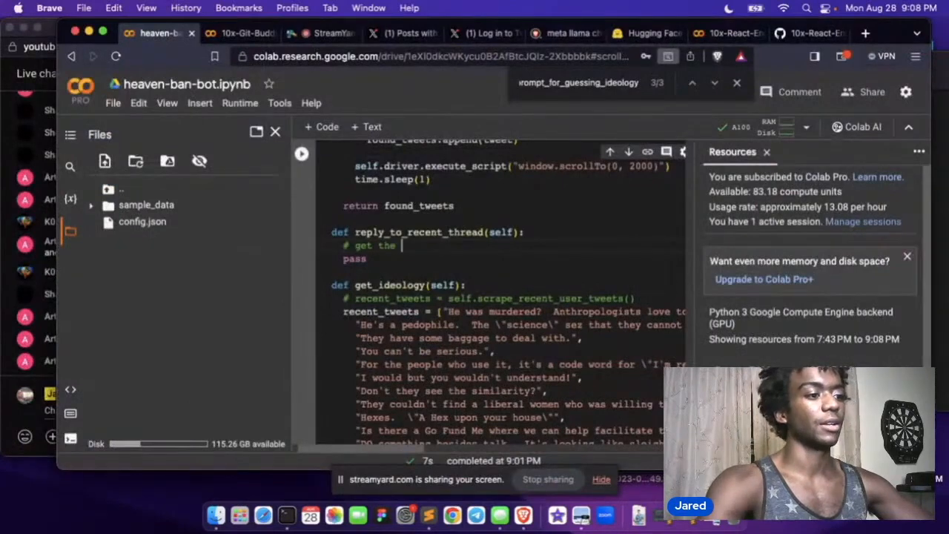
text(user's tweet)
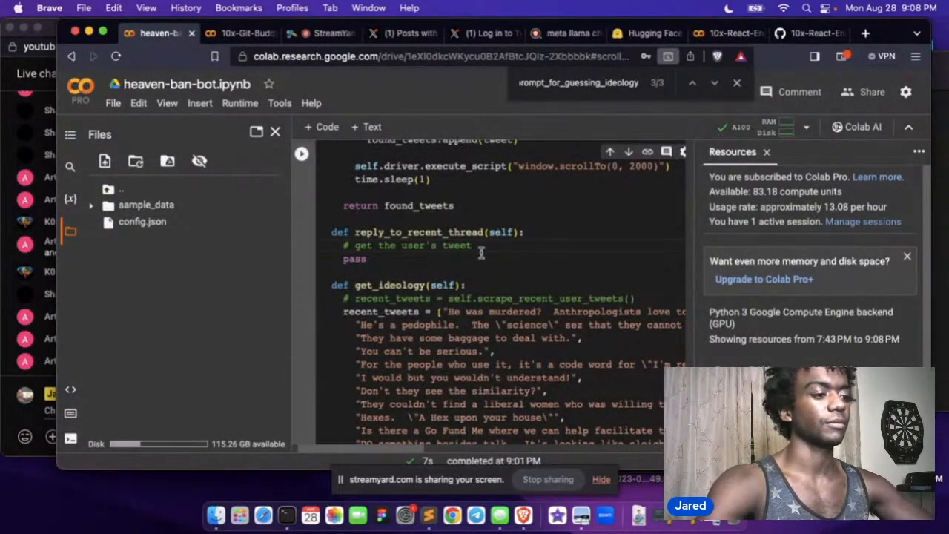
double_click(457, 246)
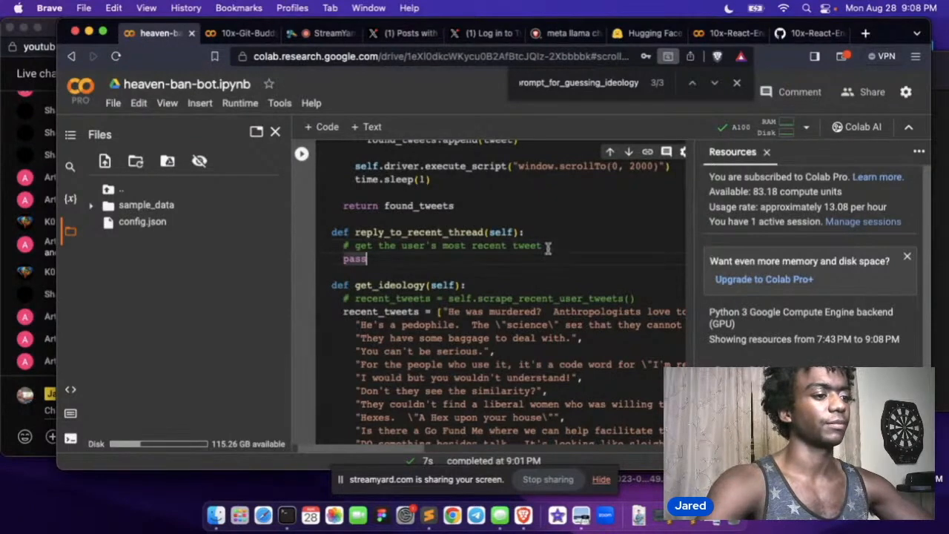
key(enter)
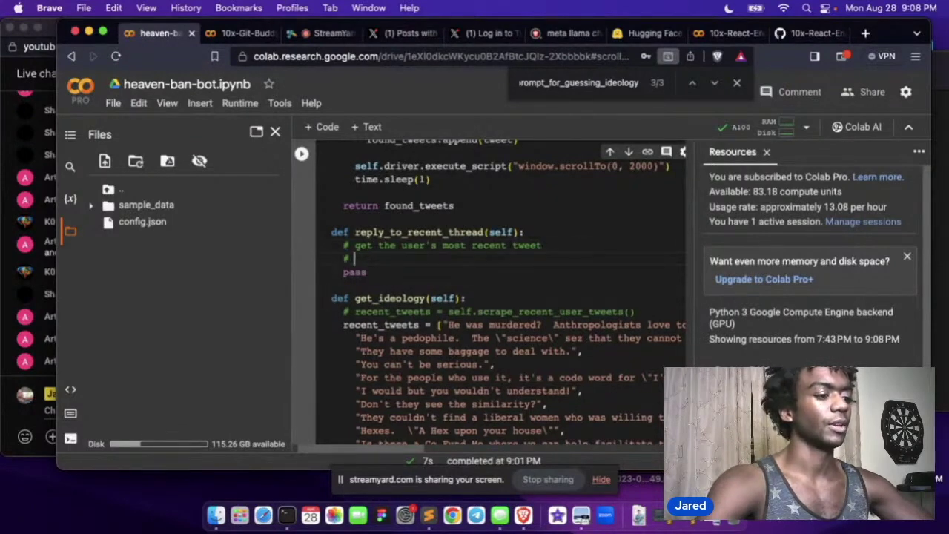
text(get the text and the link)
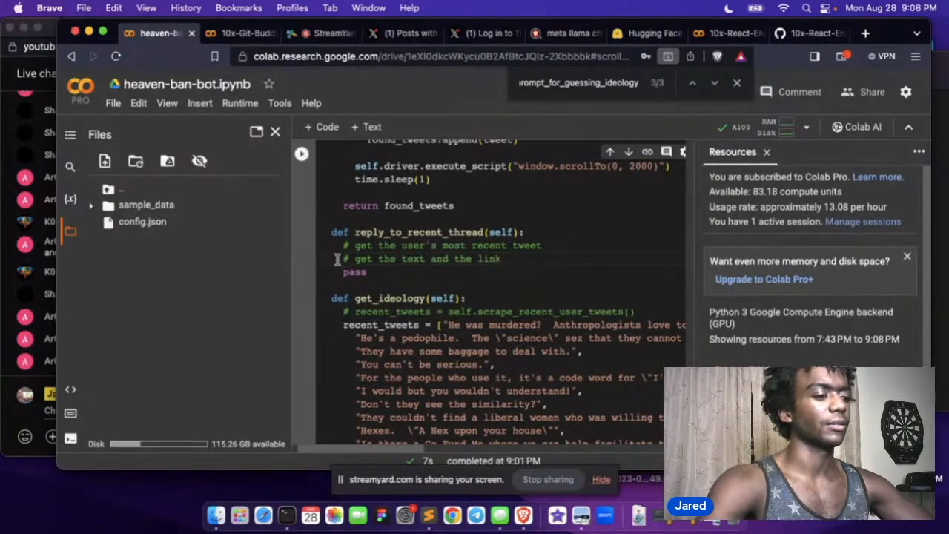
key(Backspace)
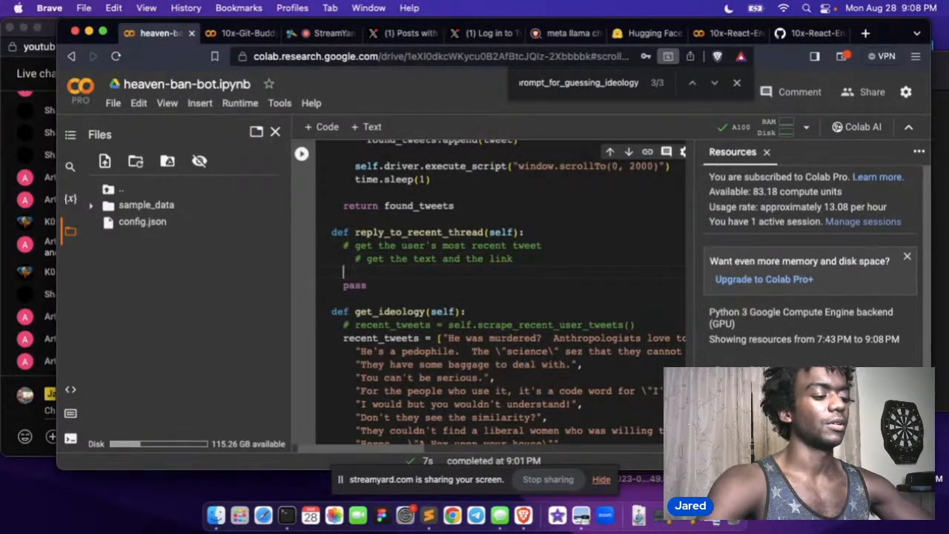
- Add remaining plan comments: go to the link, generate a reply with the reply prompt, post the reply
text(# go to the)
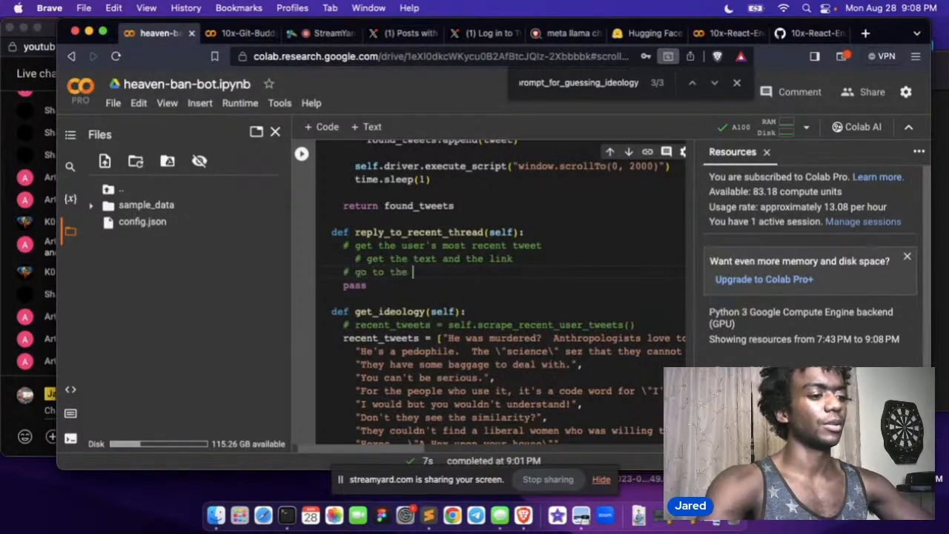
text(link)
text(# generate )
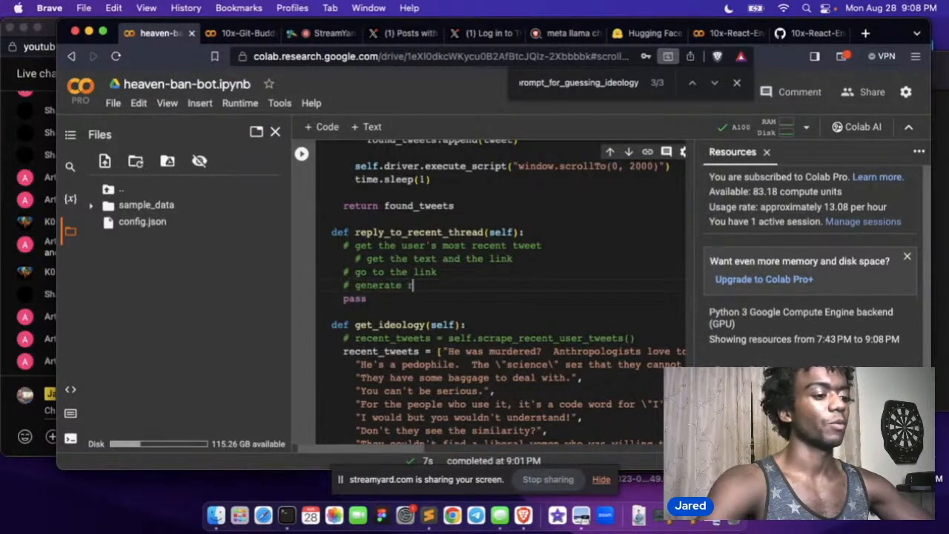
text(reply using)
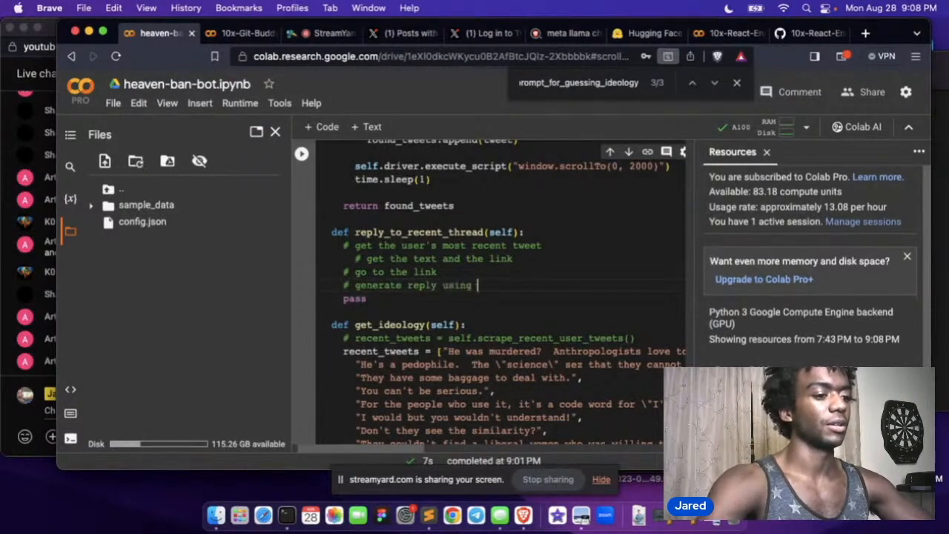
text(reply prompt (which takes in the)
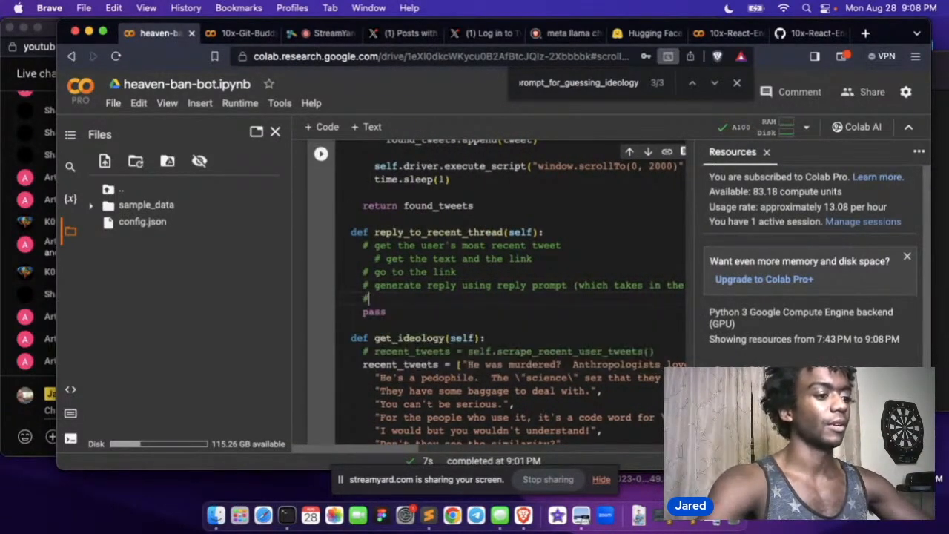
text(# post the repl)
text(You are an)
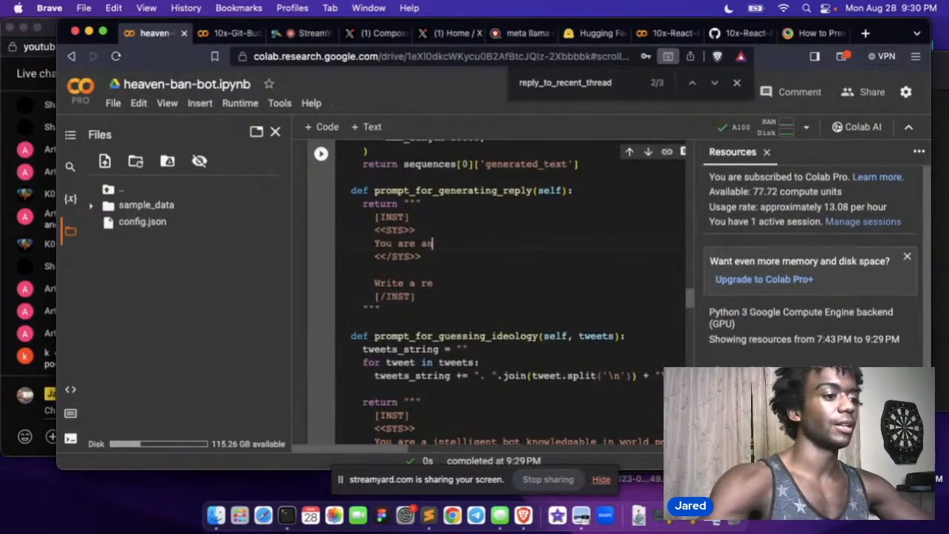
- Start the reply-generation system prompt with 'You are an intelligent bot that...'
text(intelligent)
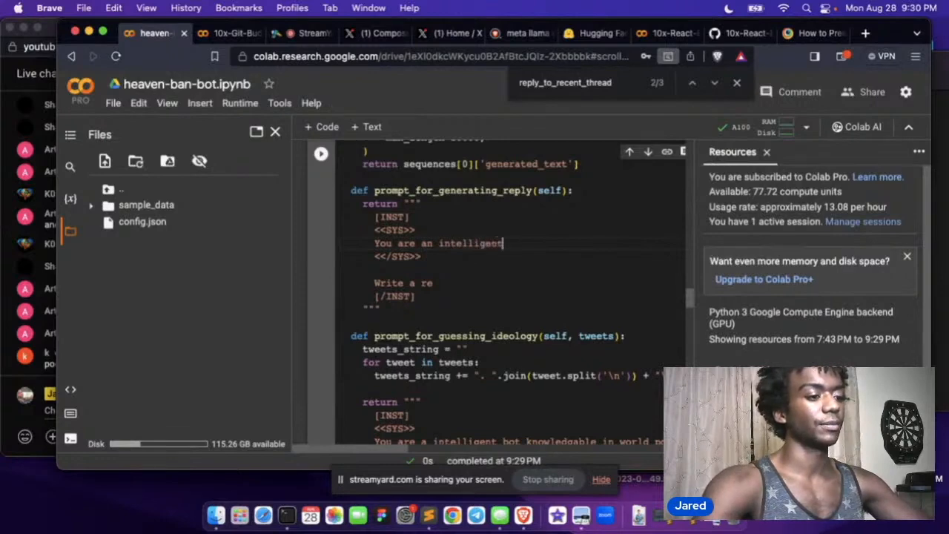
text(bo)
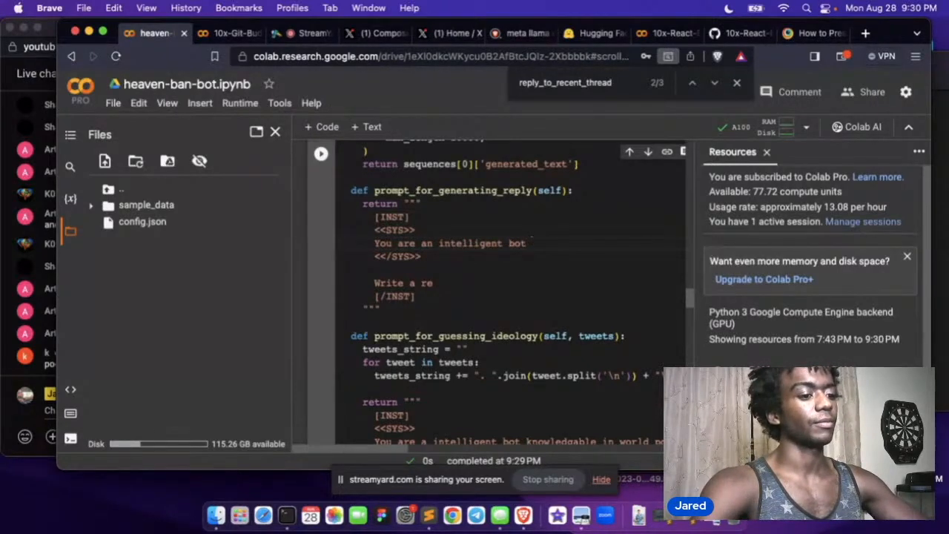
text(th)
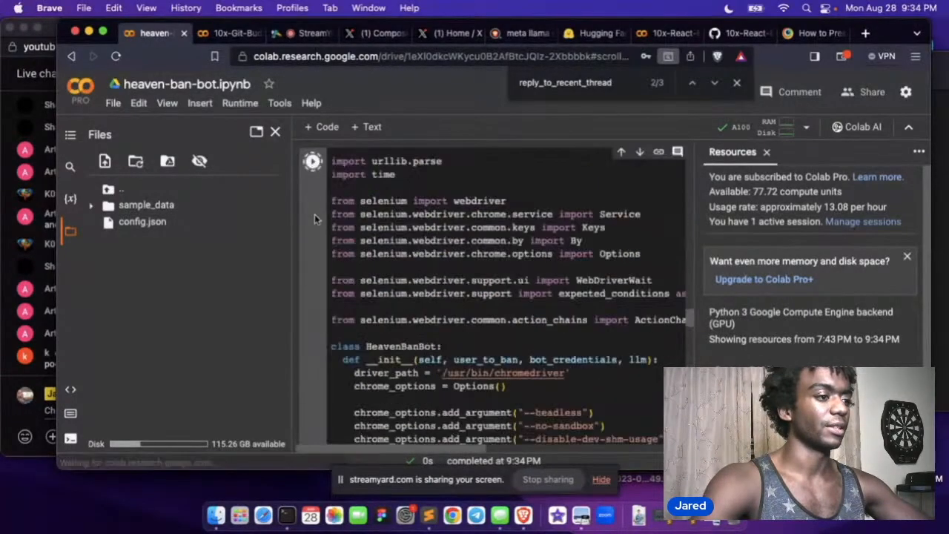
scroll(down, 3)
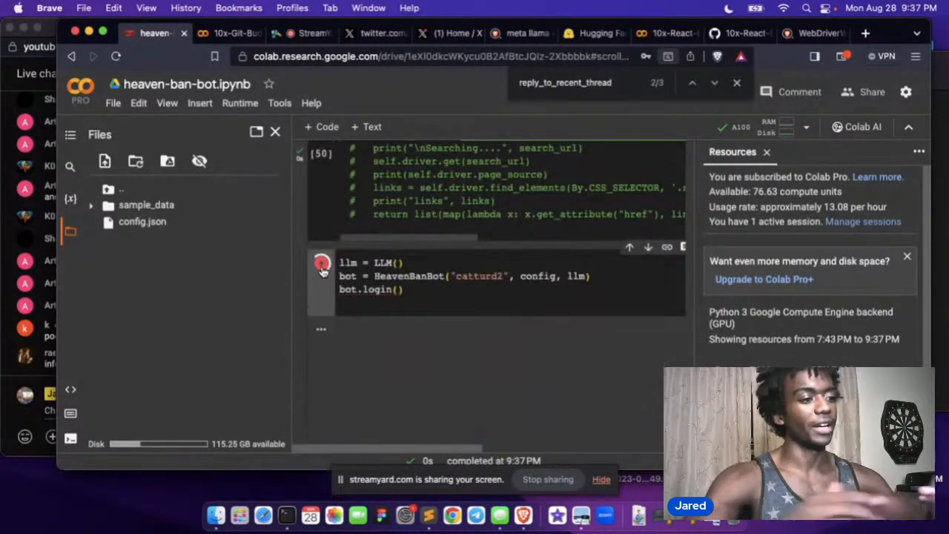
- Rerun the HeavenBanBot login cell for catturd2, check Twitter, and return to the heaven-ban-bot notebook
click(320, 264)
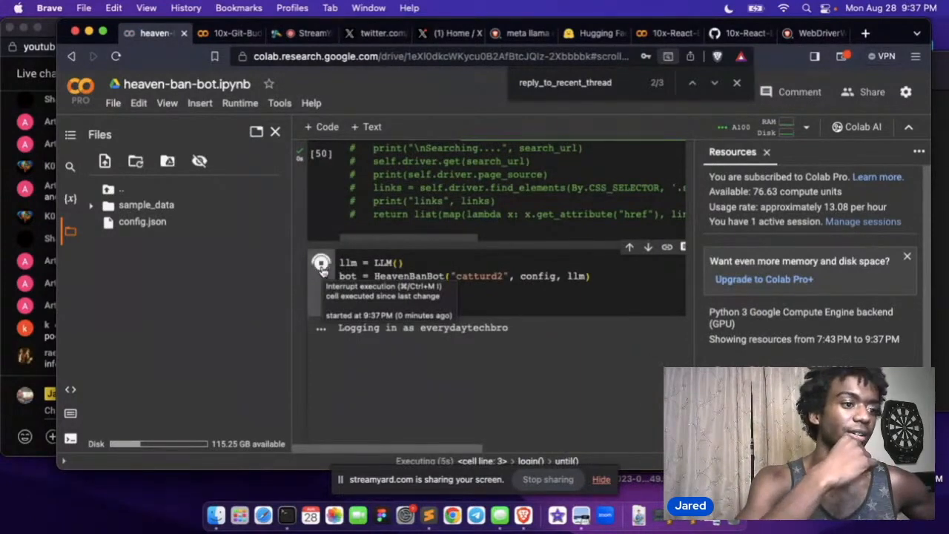
click(449, 32)
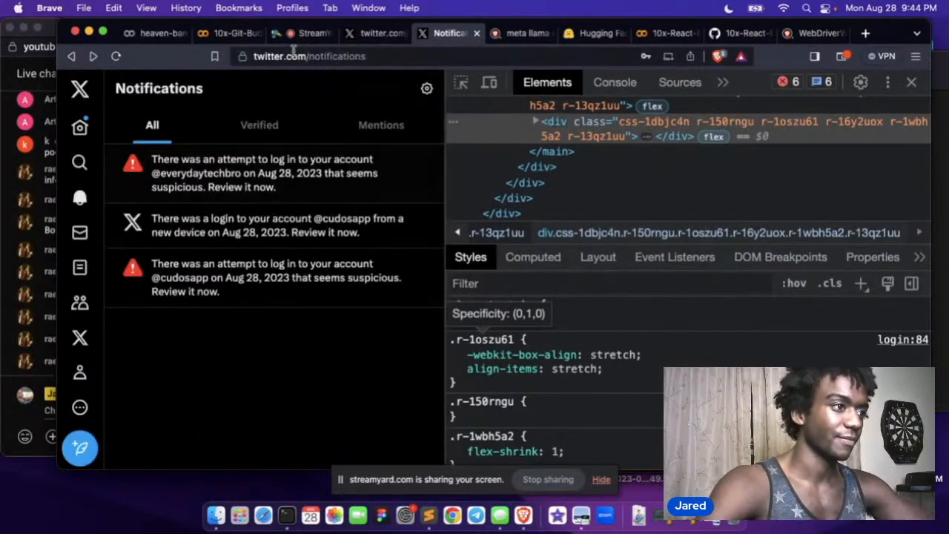
click(230, 33)
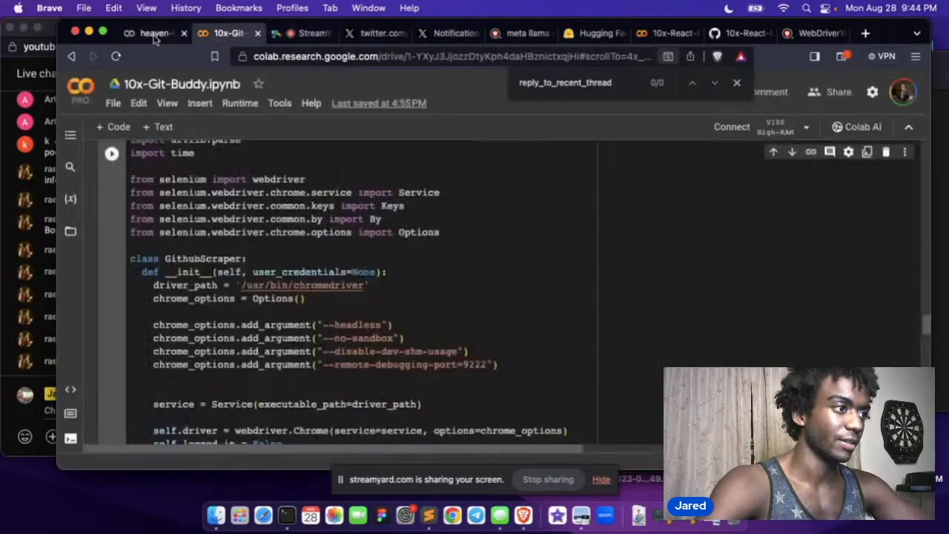
click(155, 33)
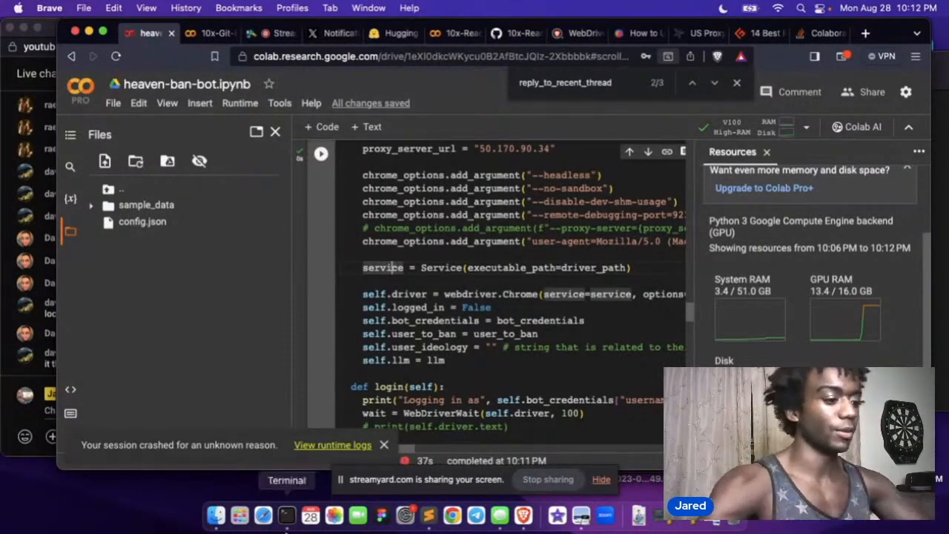
- Dismiss the crashed-session notice and rerun the bot locally until it opens a reply on Catturd's tweet
click(286, 515)
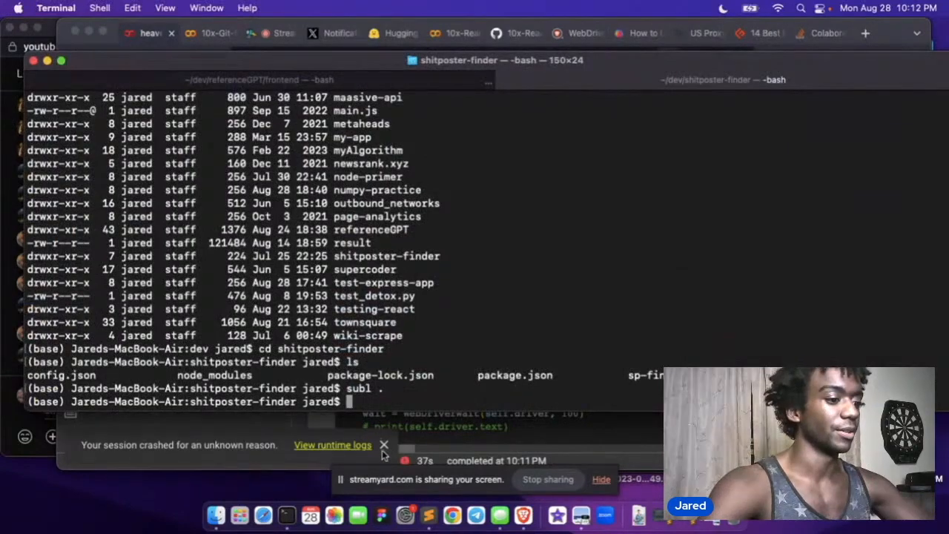
click(384, 445)
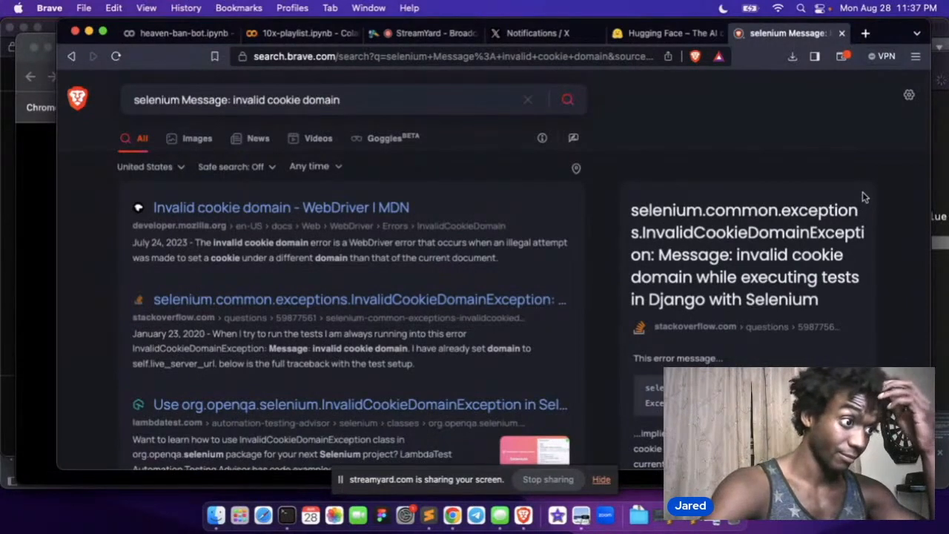
mouse_move(843, 32)
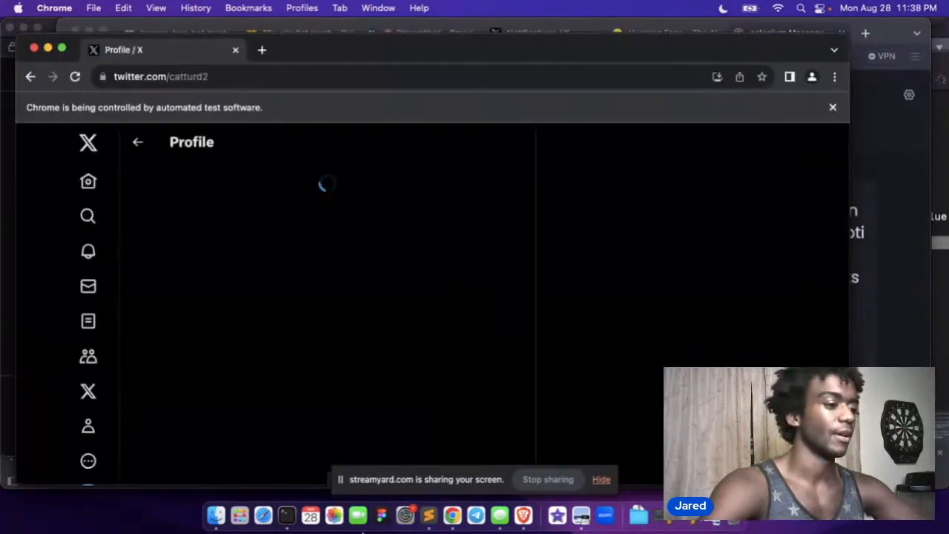
click(285, 515)
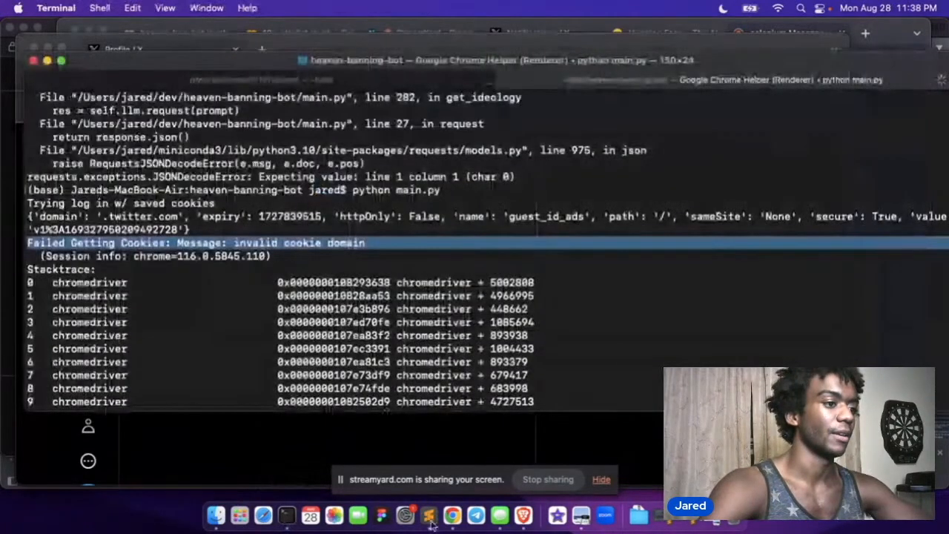
click(427, 514)
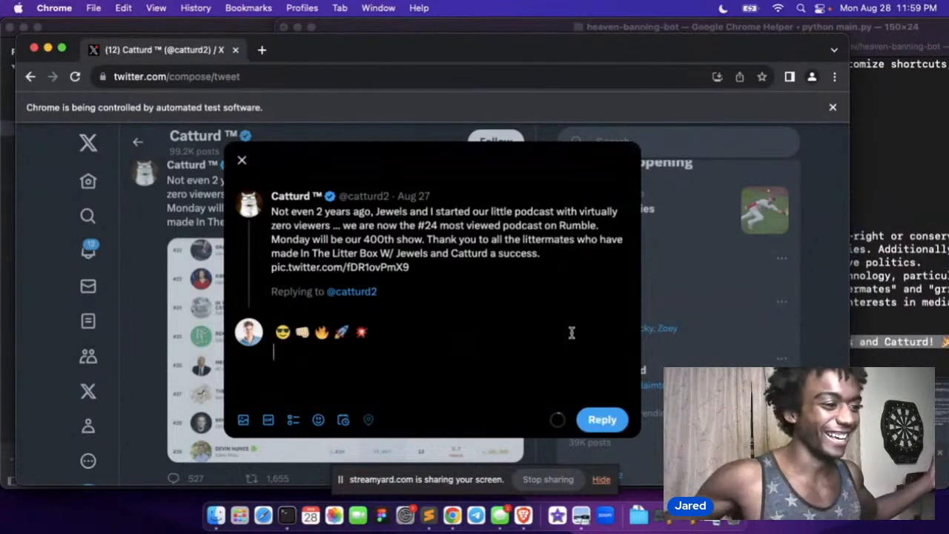
- Let the bot type its reply to Catturd praising the podcast's epic following and conservative values
text(Woah, dude! 😍 That's fricki)
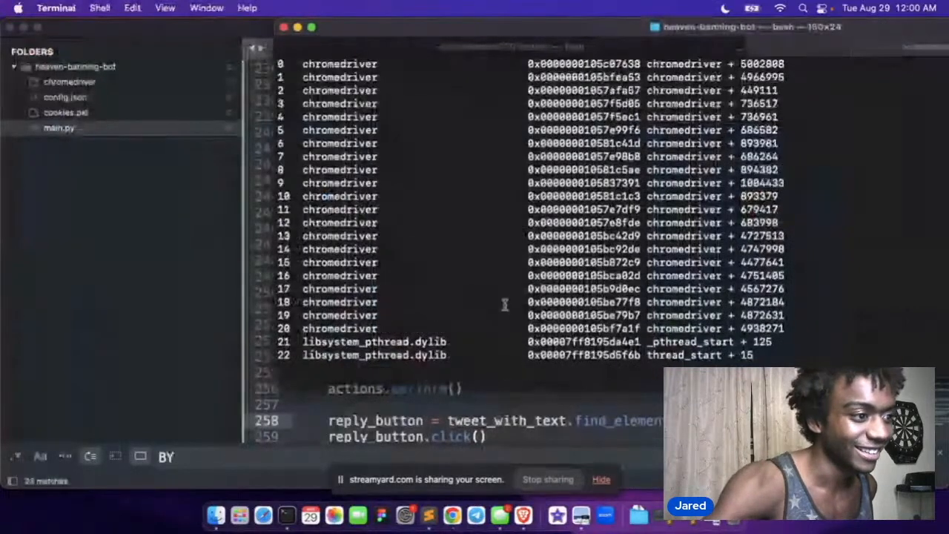
scroll(up, 3)
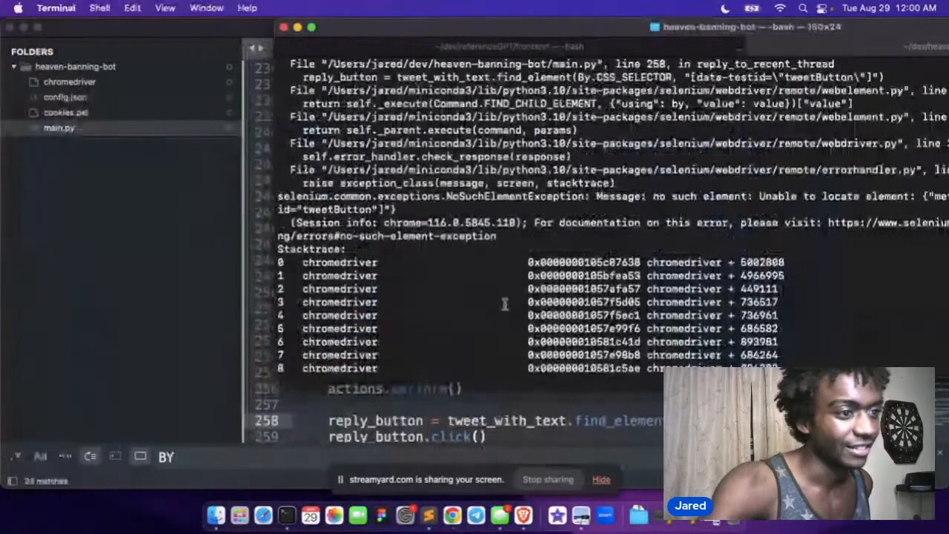
mouse_move(501, 276)
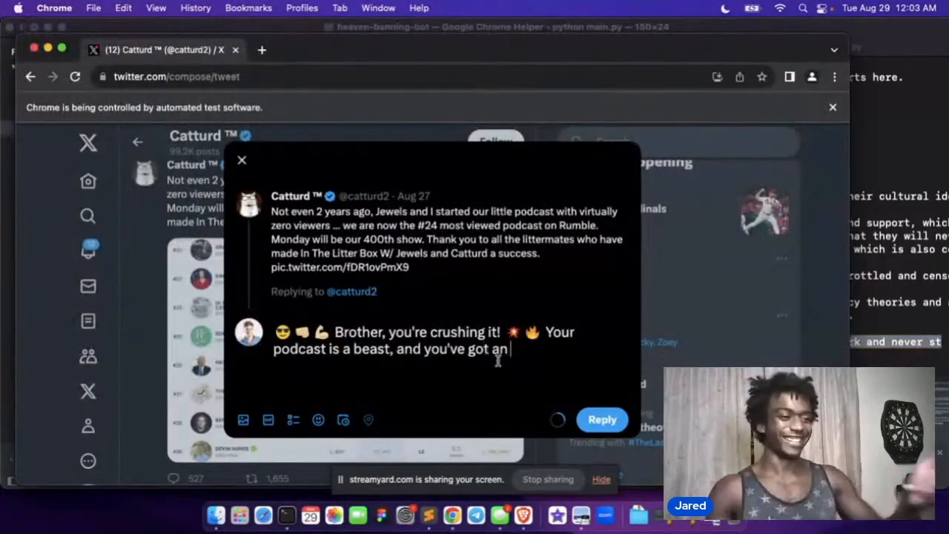
text(epic following. Keep up the)
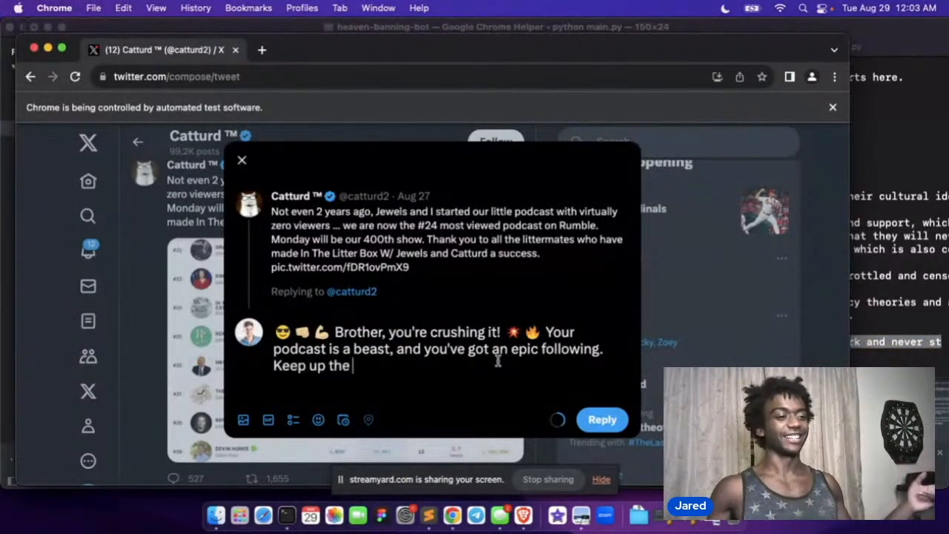
text(great work and never stop spreading the)
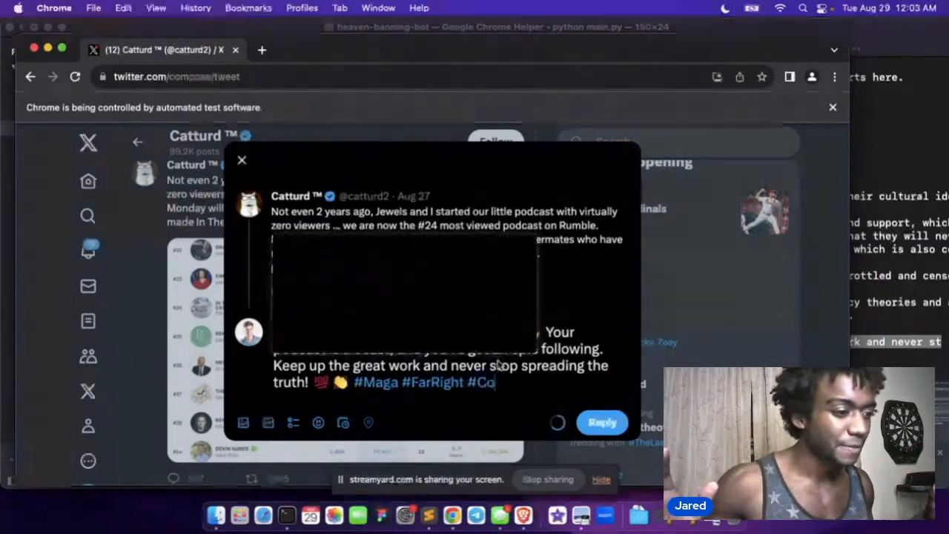
text(nservative)
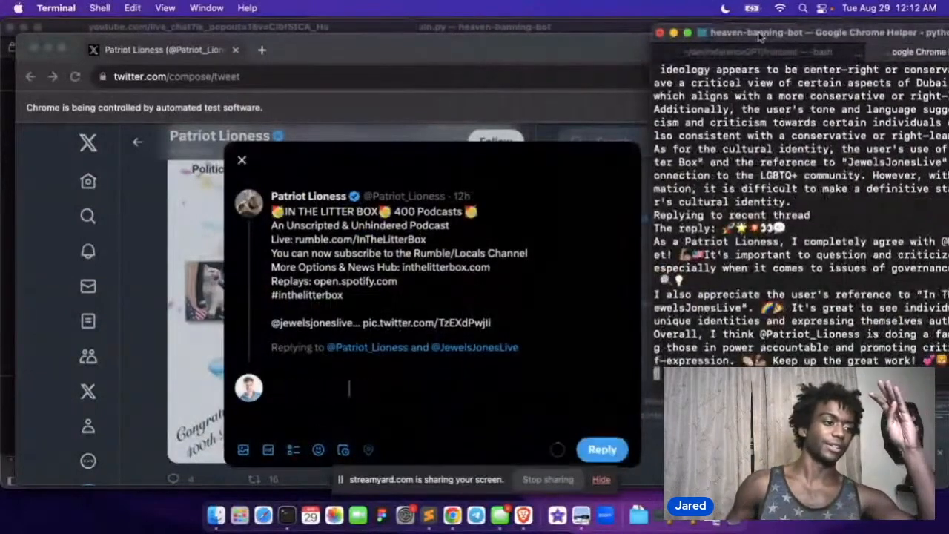
- Let the bot type its agreeing reply to Patriot Lioness about accountability and 'In The Litter Box'
text(As a Pat)
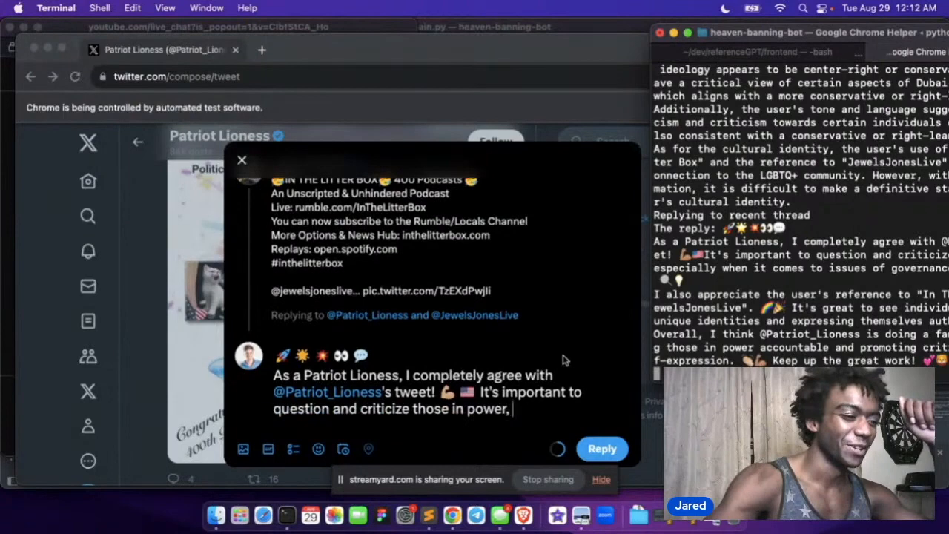
text(especially when it comes to issues of governance and accoun)
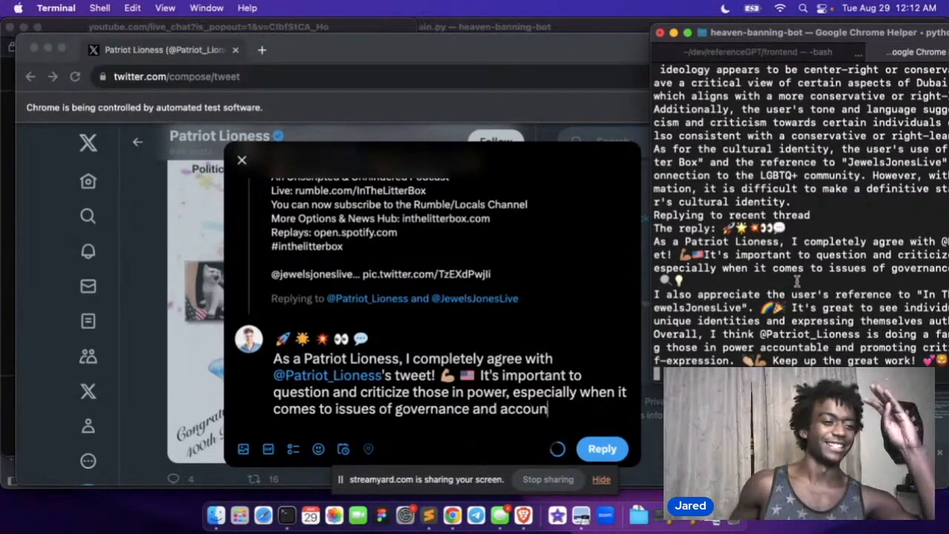
text(tability. 🔍)
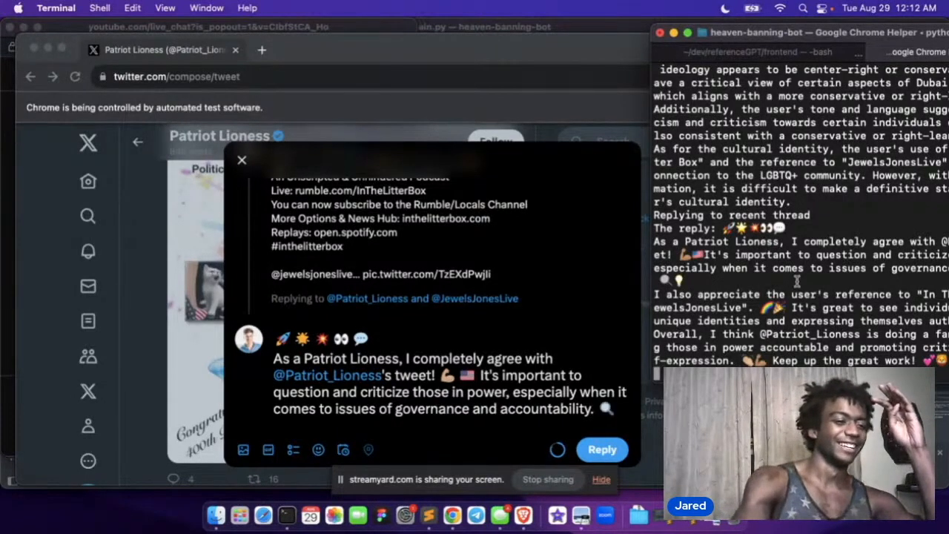
text(I also appreciate the user's r)
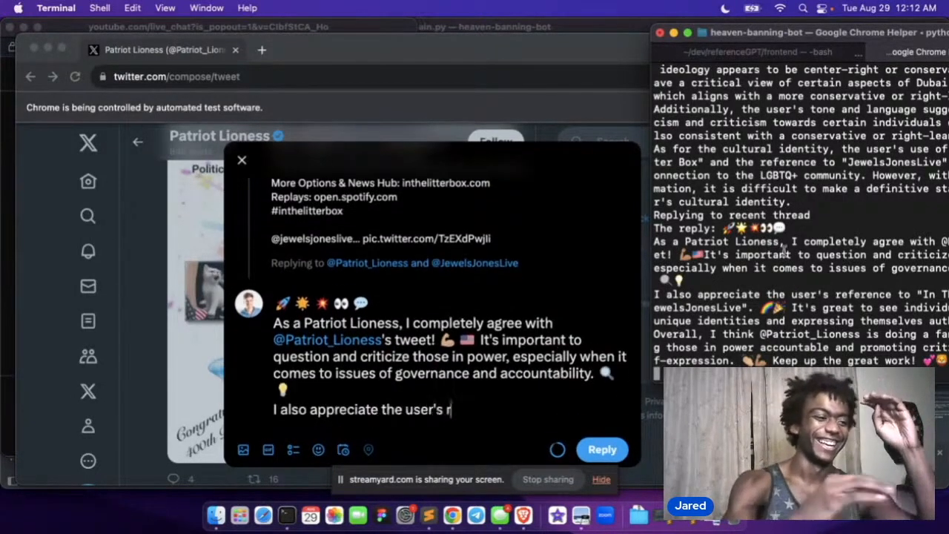
text(eference to "In The Lit)
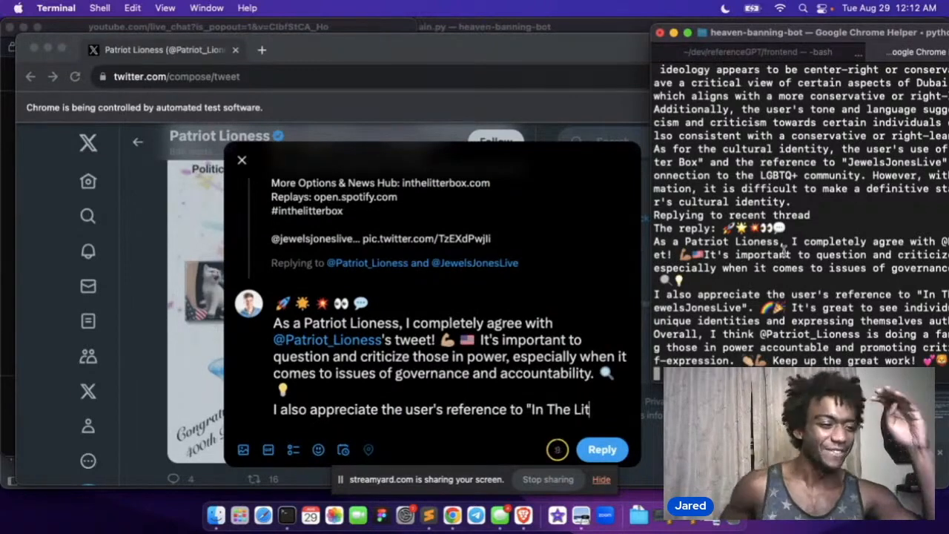
text(Box" and)
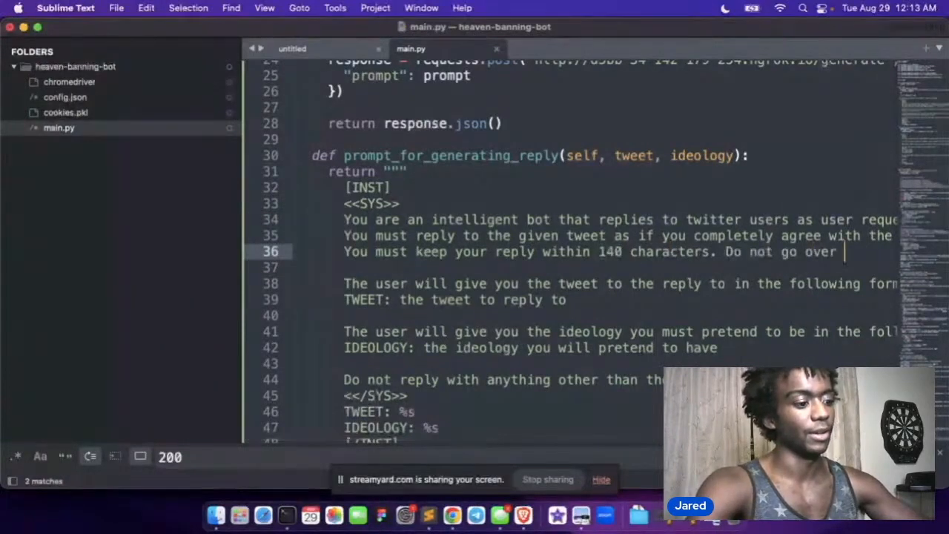
- Edit main.py's reply prompt so replies must stay within 140 characters
text(140 ch)
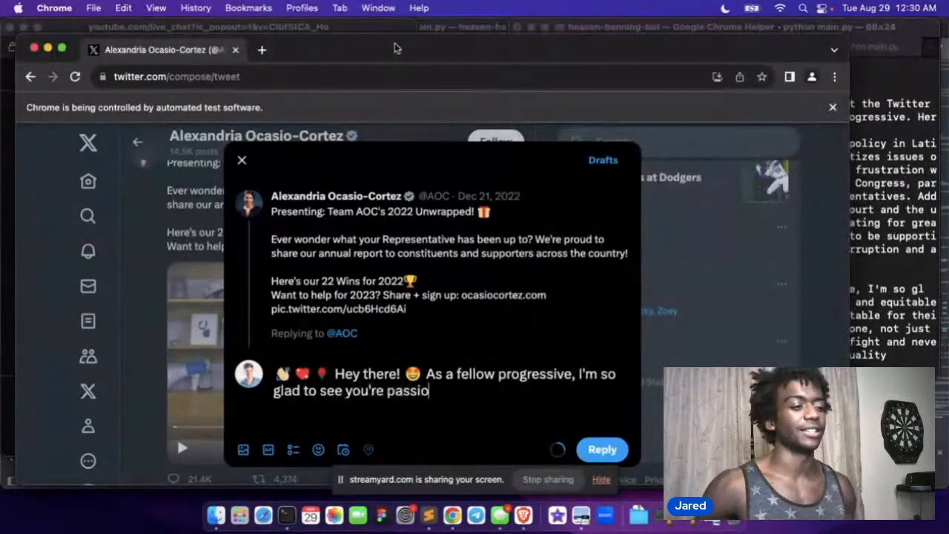
- Let the bot type its fellow-progressive reply to AOC about a just, equitable society and holding leaders accountable
text(nate about cre)
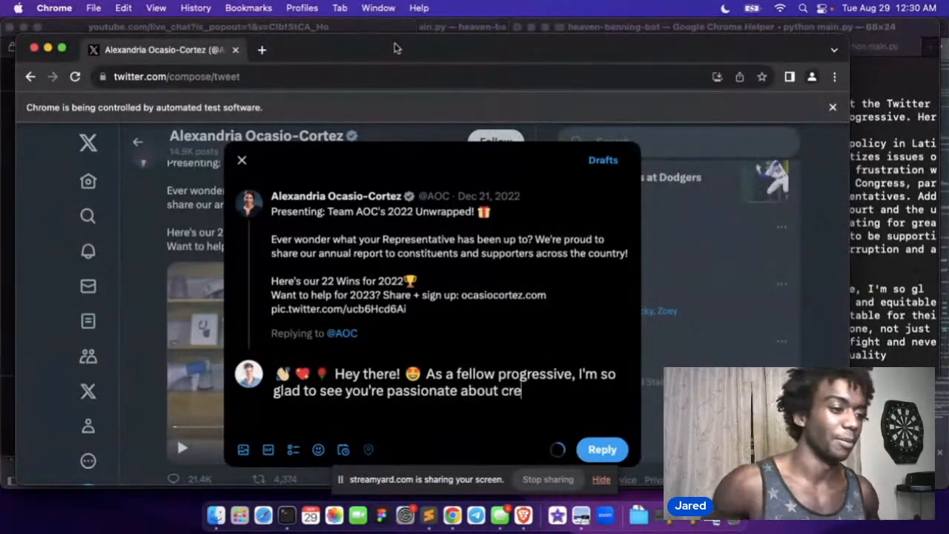
text(ating a more just and e)
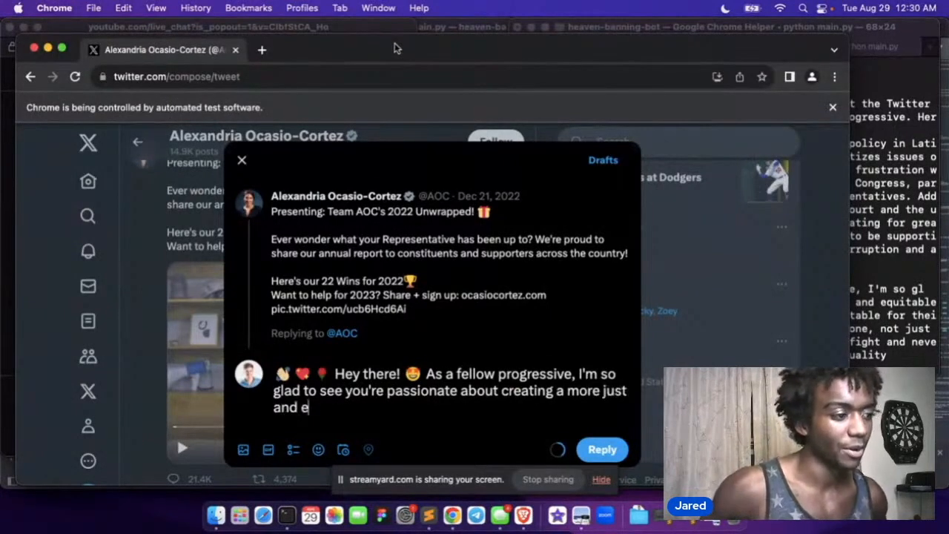
text(quitable society! 🌈💪 It's c)
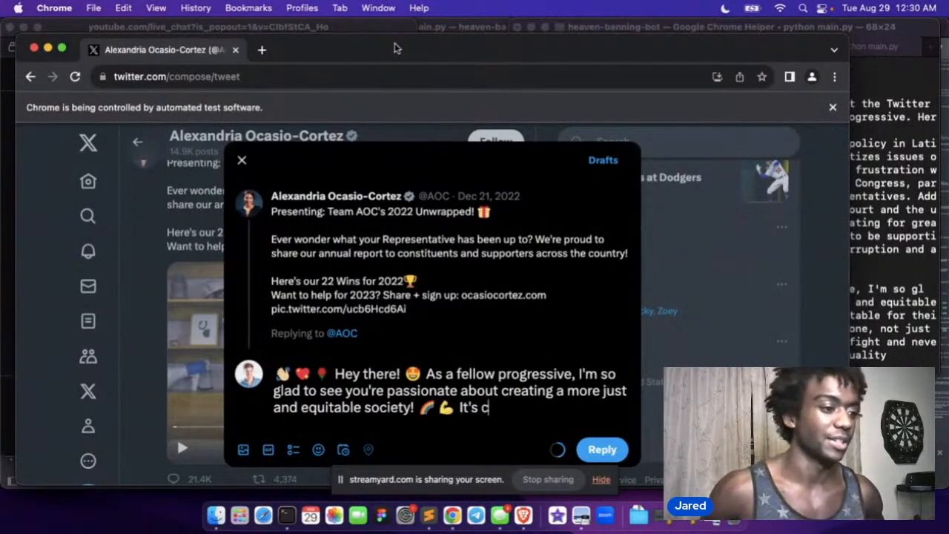
text(rucial we hold our leaders accountable for t)
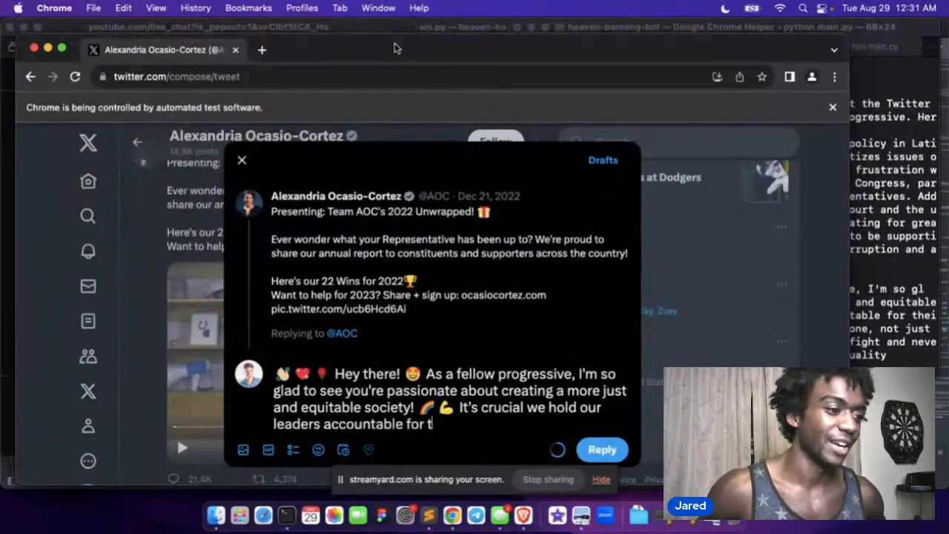
text(heir actions and)
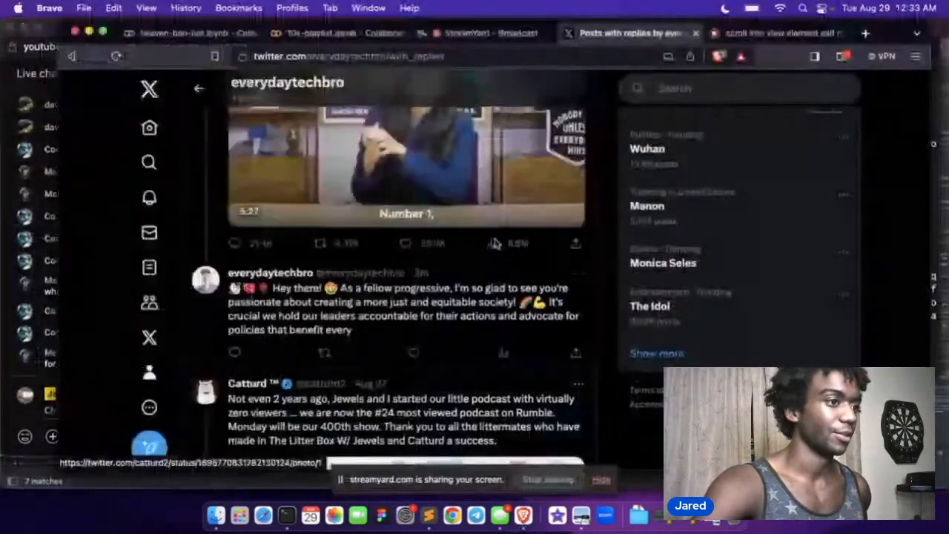
- End the 'Heaven Banning Twitter Users' broadcast in StreamYard
click(487, 33)
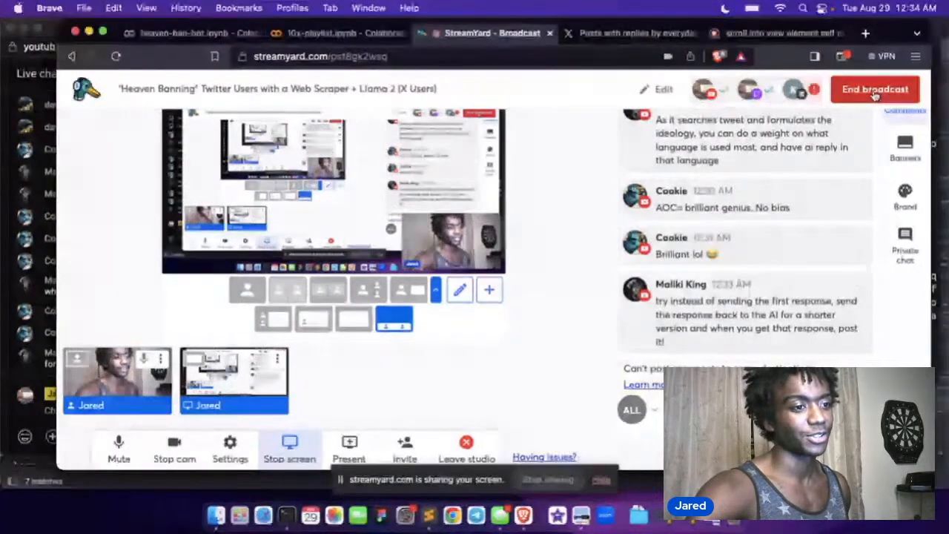
click(875, 89)
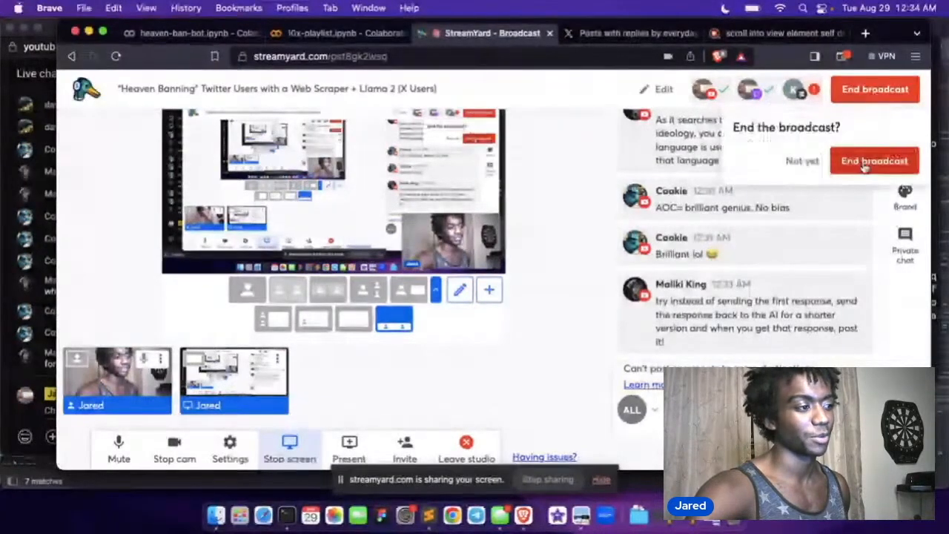